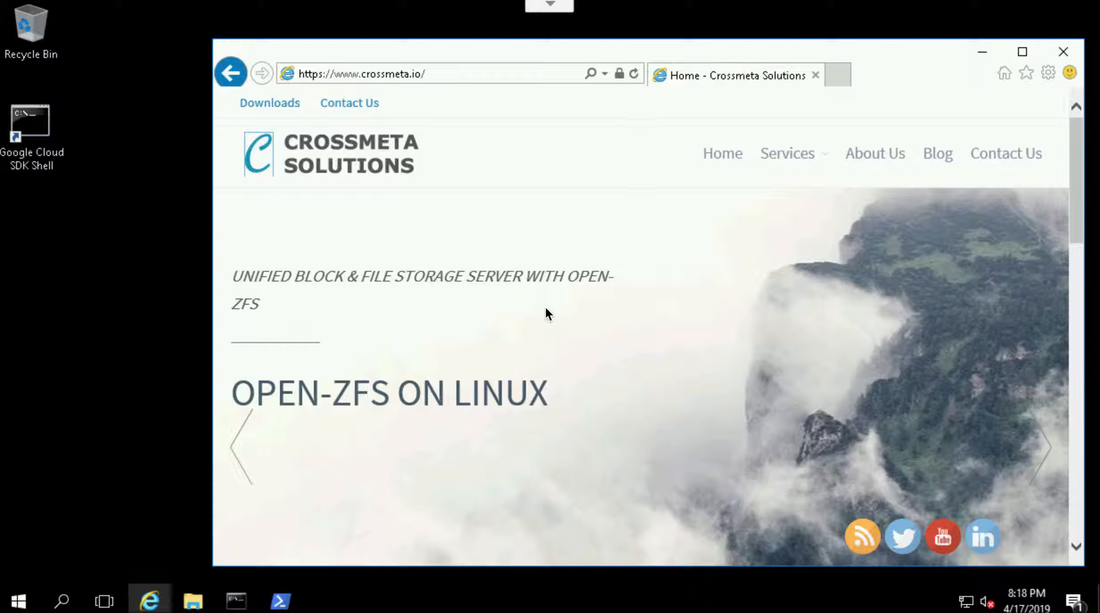
pyautogui.moveTo(510, 205)
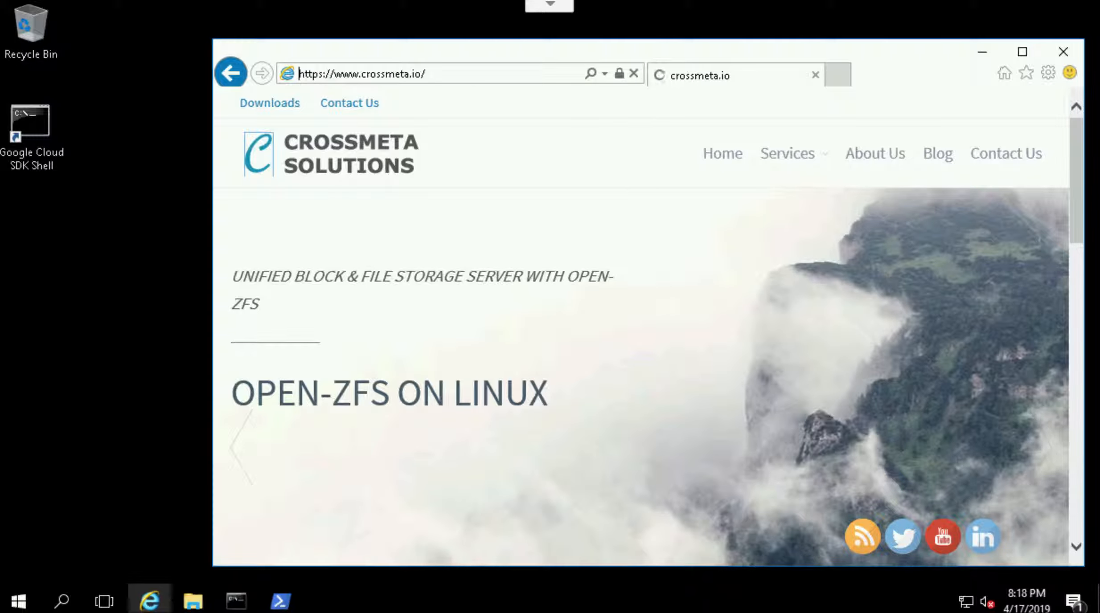
# Reach the CROSSMETA FUSE v2.0-rc release on GitHub via the site's Downloads page.
pyautogui.scroll(-3)
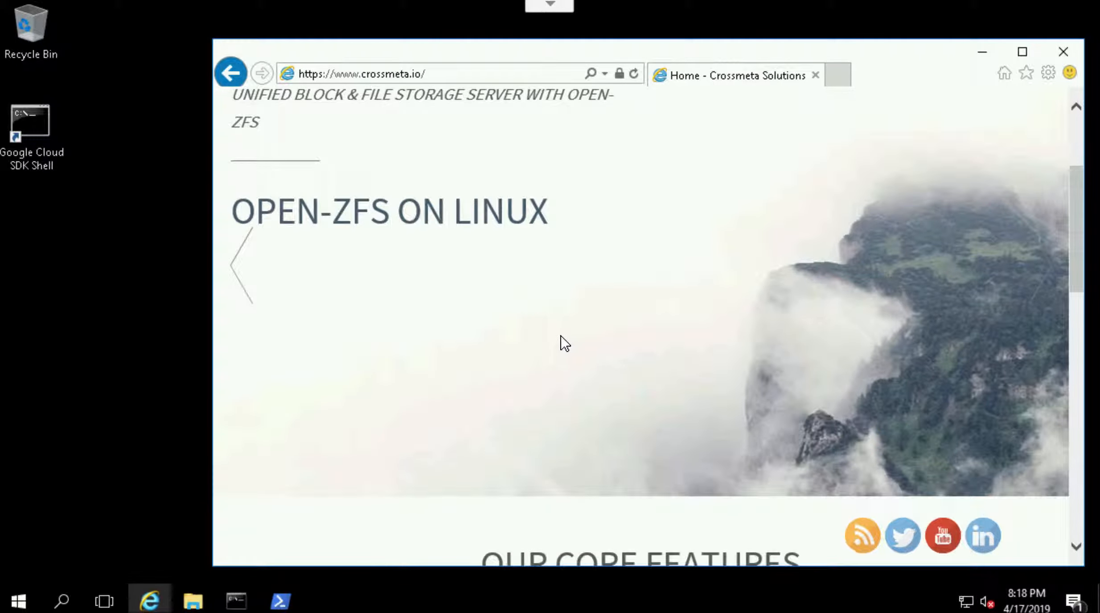
pyautogui.scroll(-3)
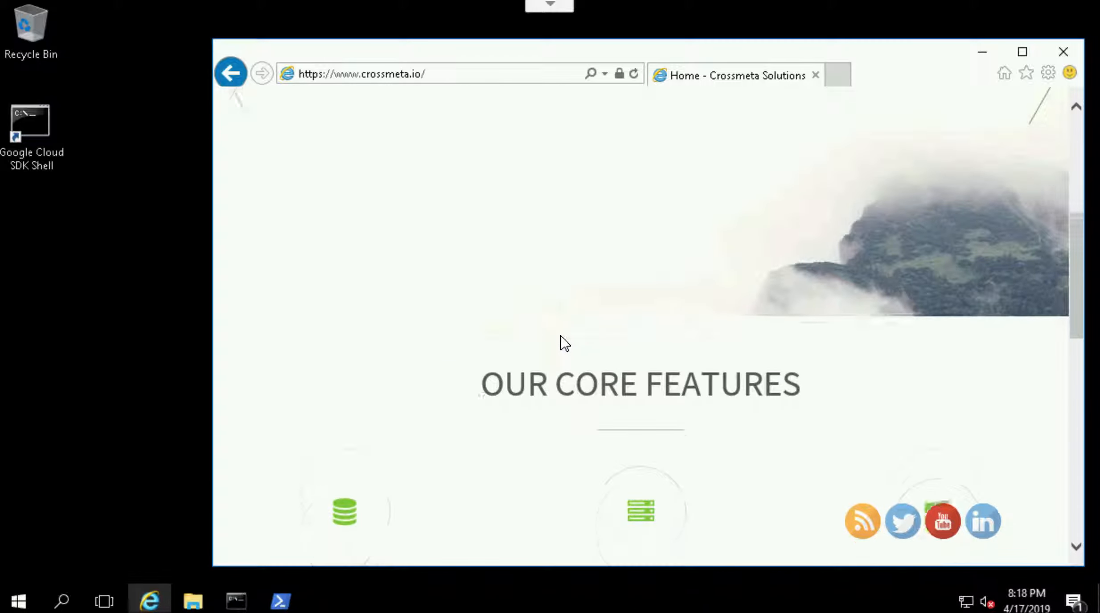
pyautogui.scroll(-3)
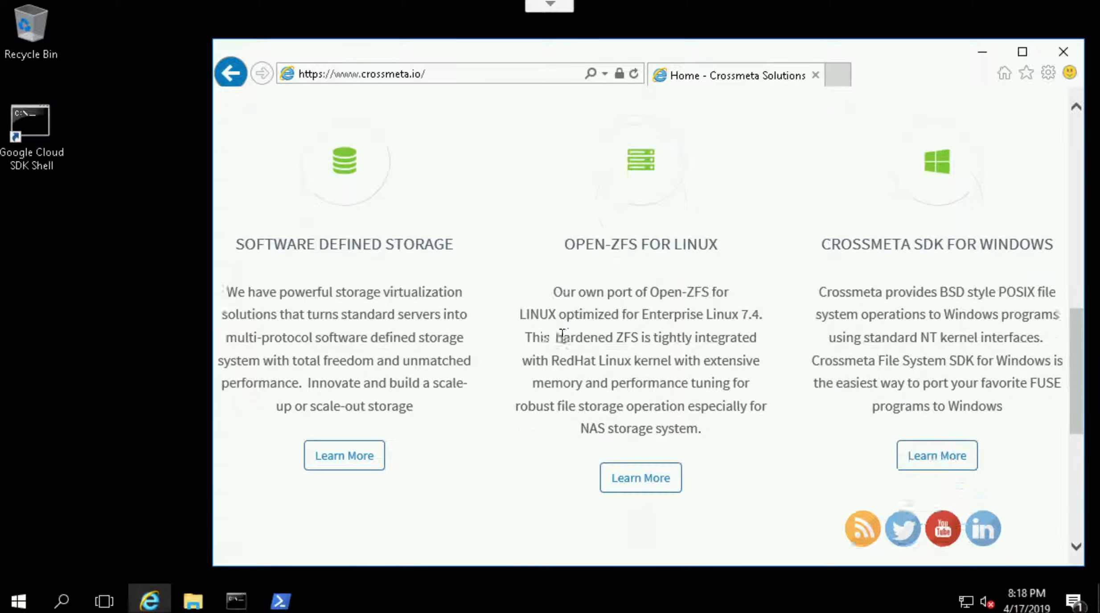
pyautogui.scroll(-3)
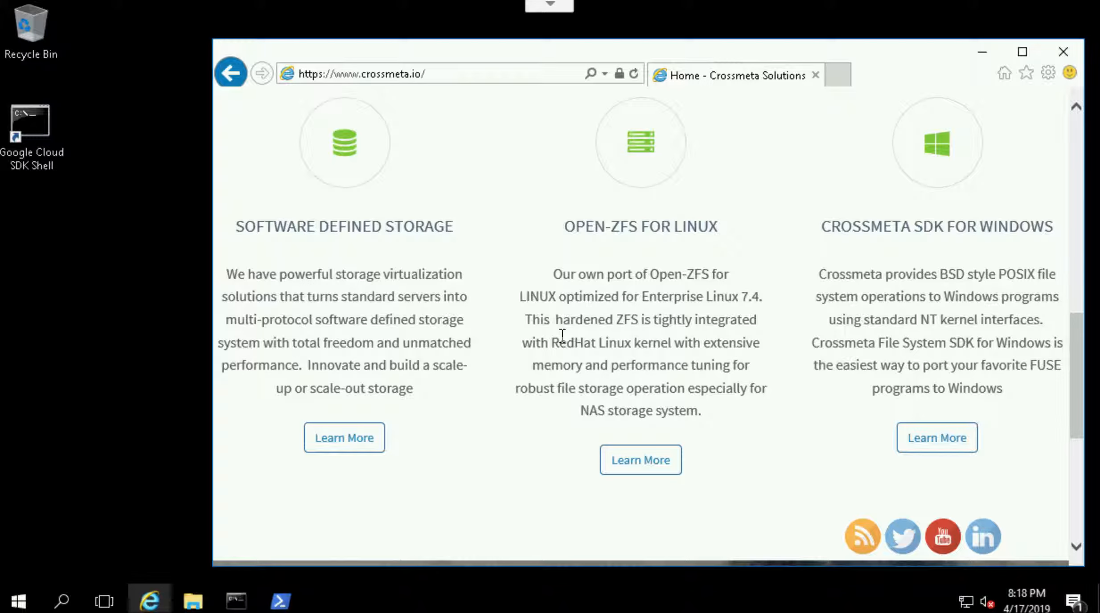
pyautogui.scroll(3)
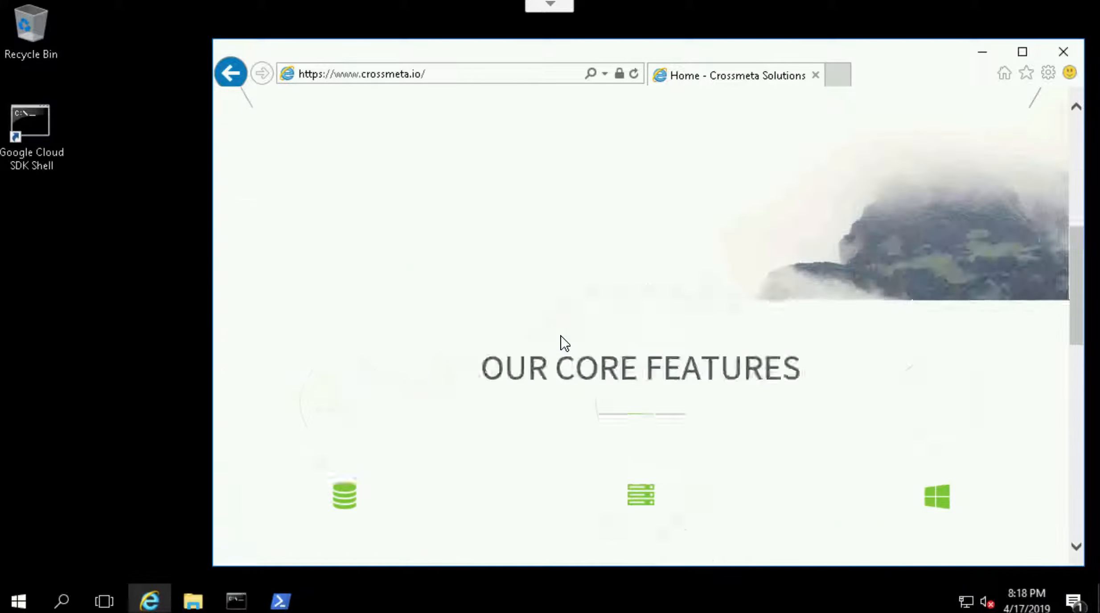
pyautogui.scroll(3)
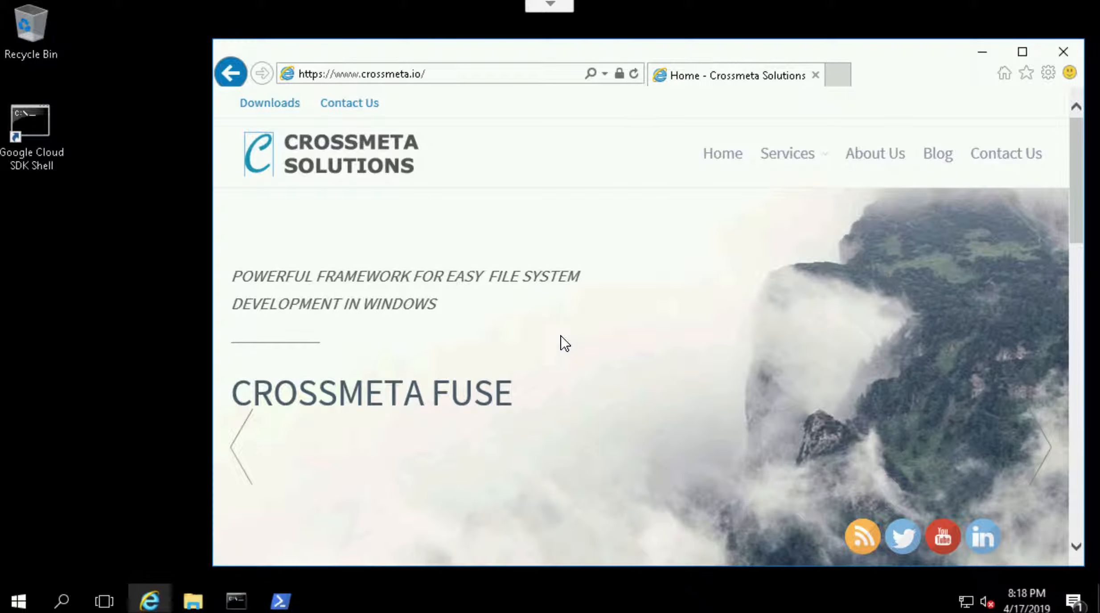
pyautogui.moveTo(269, 103)
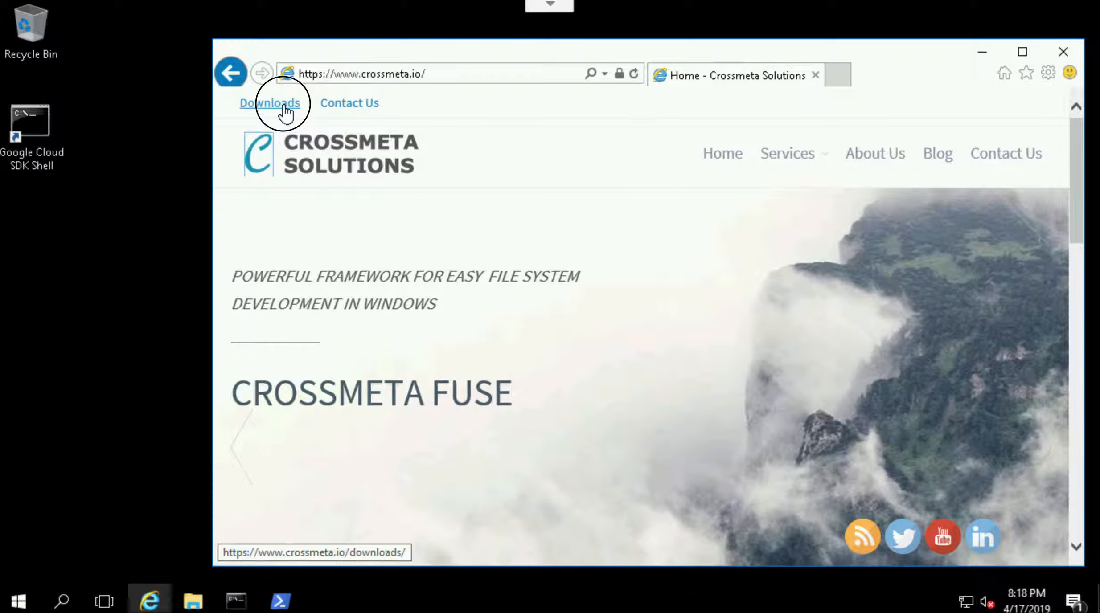
pyautogui.click(269, 103)
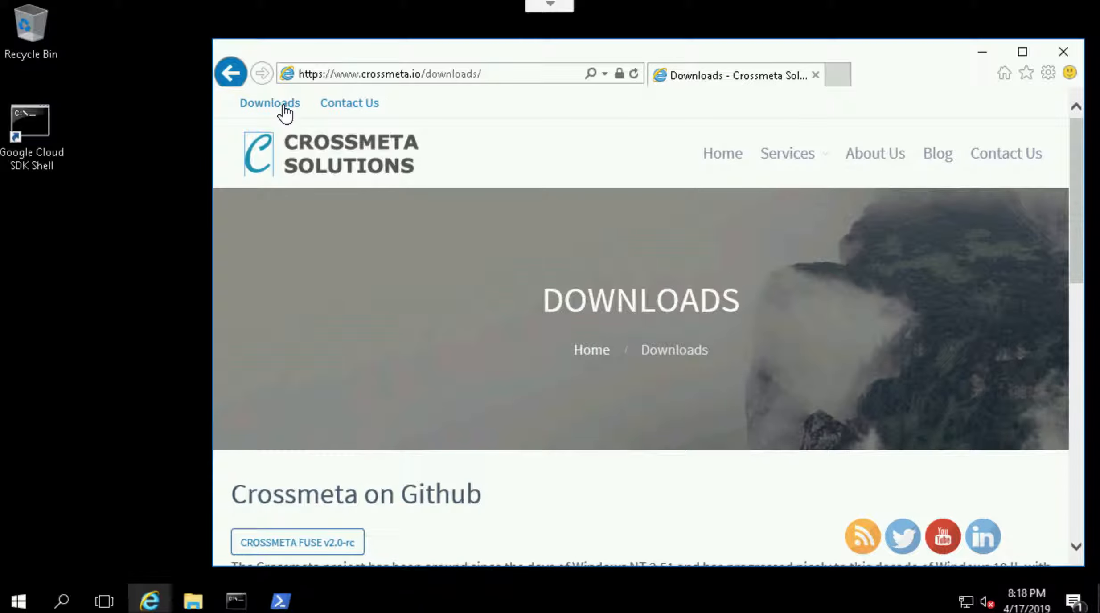
pyautogui.scroll(-3)
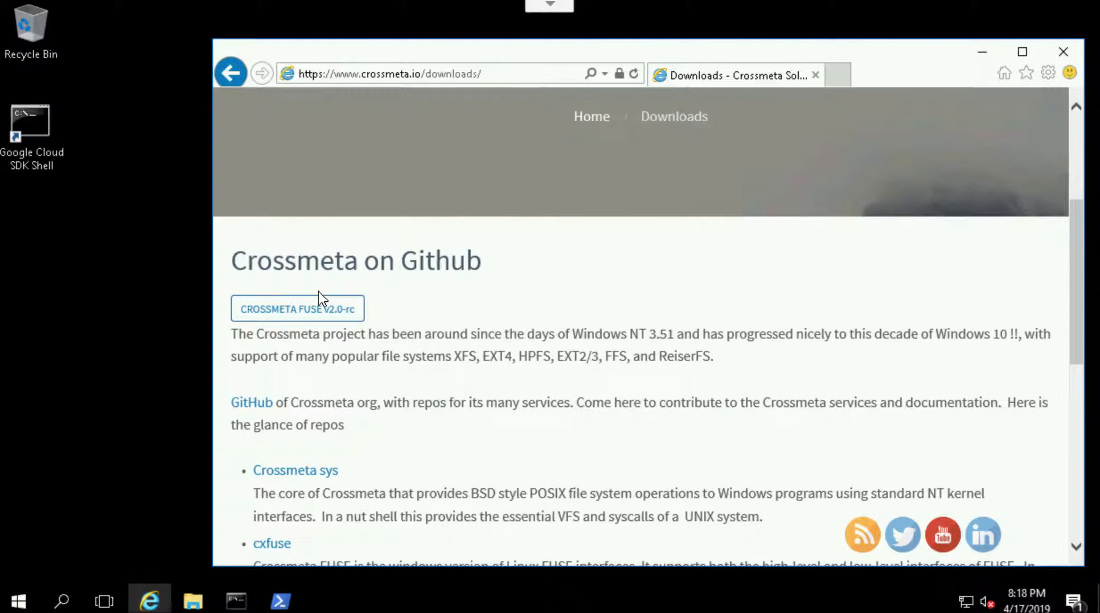
pyautogui.click(296, 309)
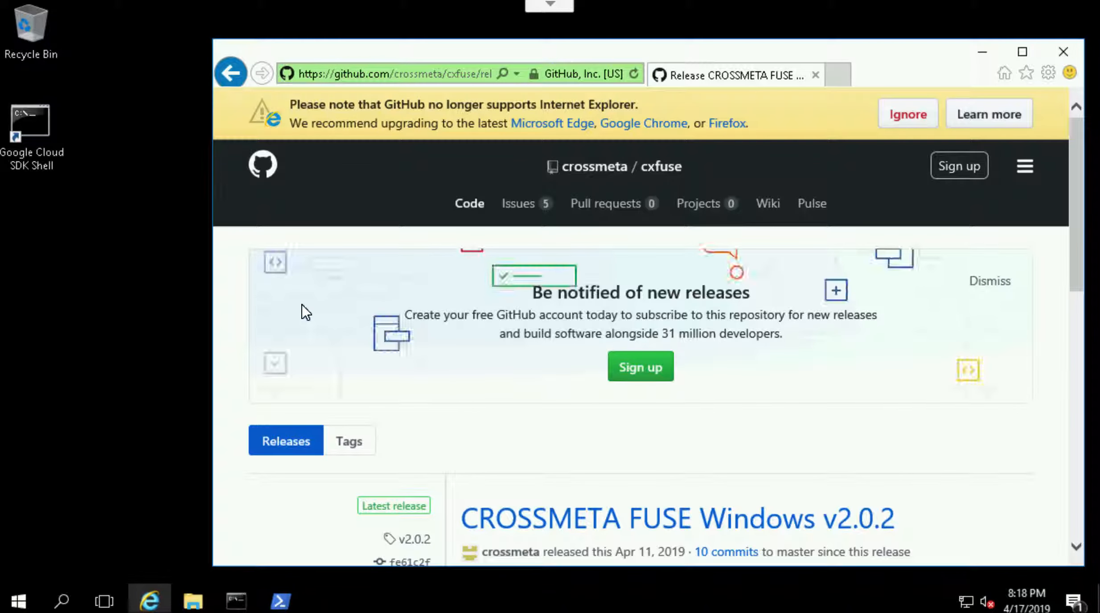
# Download crossmeta-fuse-2_0_2.zip from the release Assets and open it immediately.
pyautogui.scroll(-3)
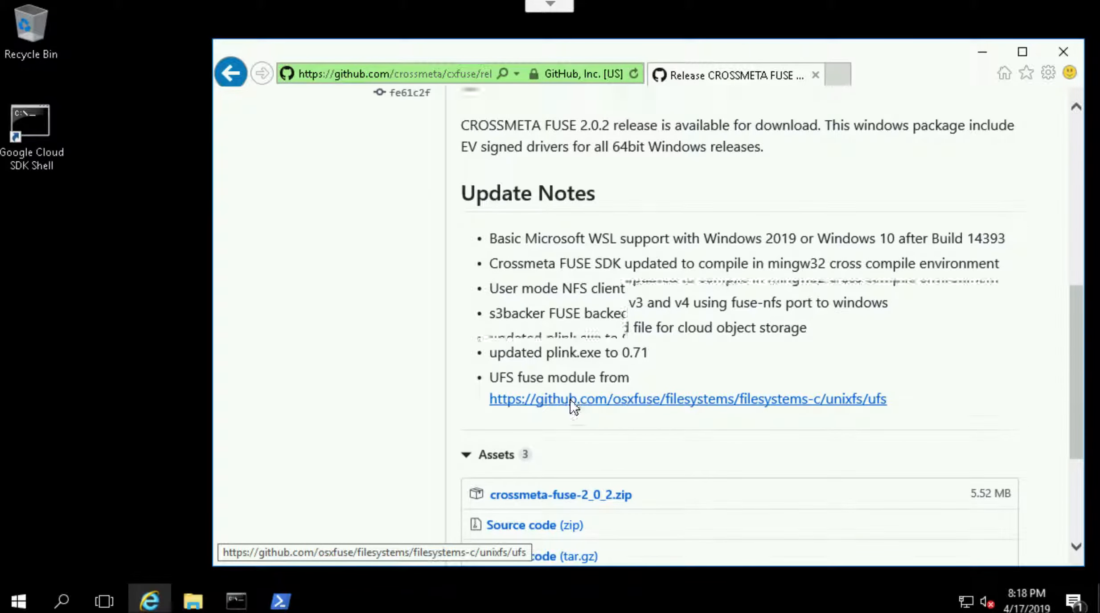
pyautogui.scroll(-3)
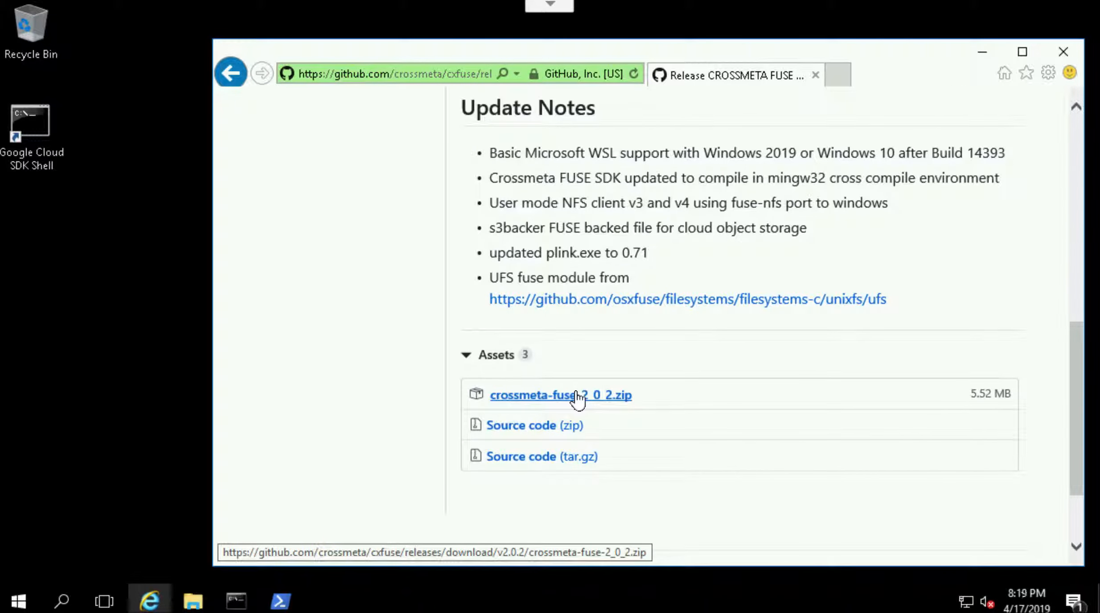
pyautogui.click(560, 395)
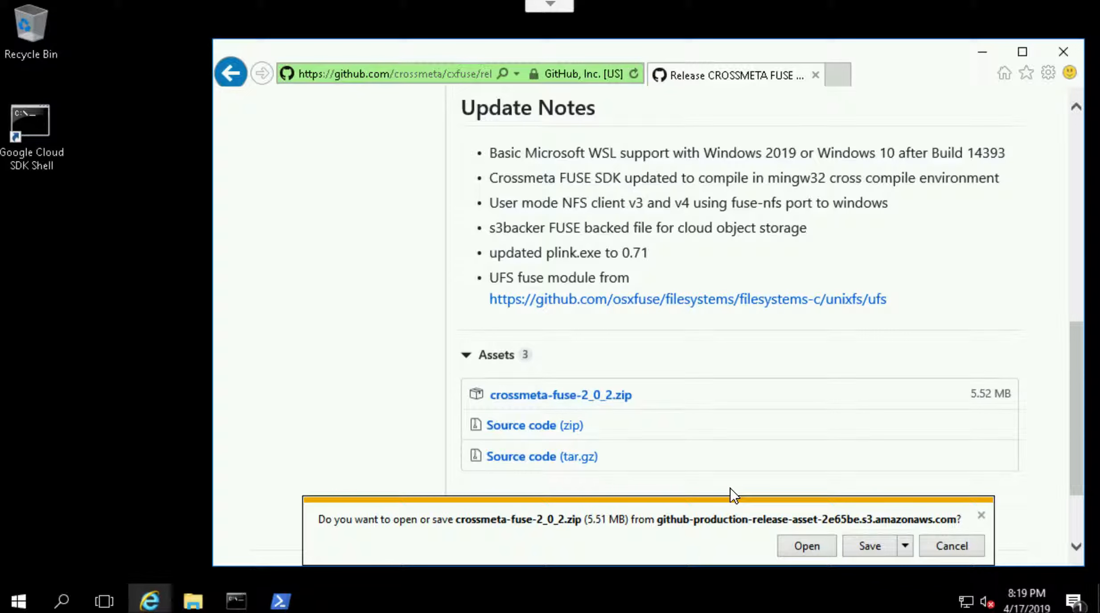
pyautogui.click(870, 546)
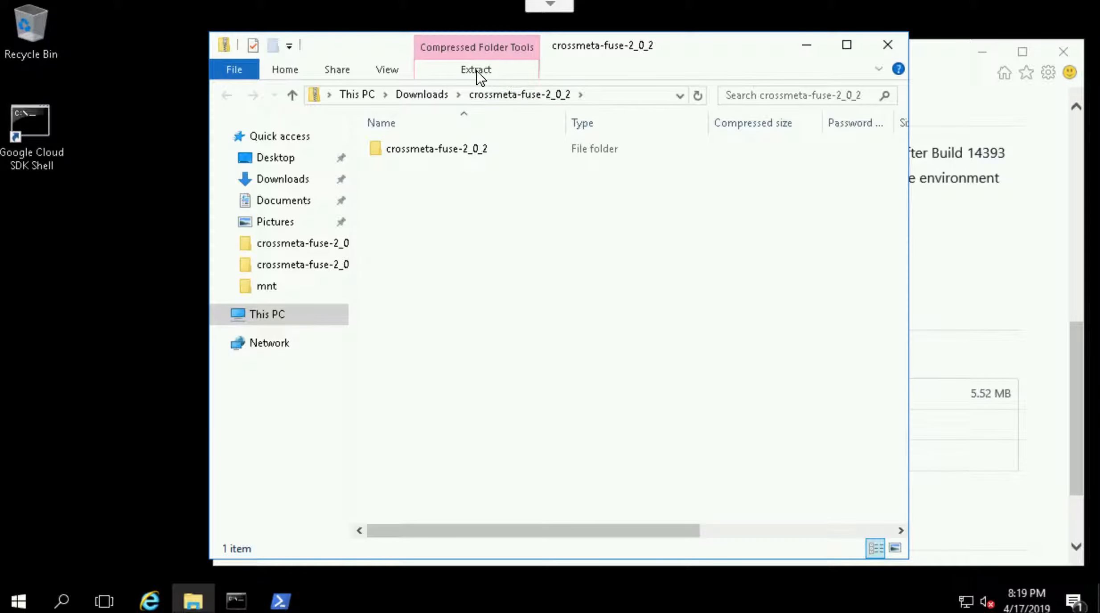
# Extract the whole crossmeta-fuse-2_0_2.zip archive into the Downloads folder.
pyautogui.click(476, 69)
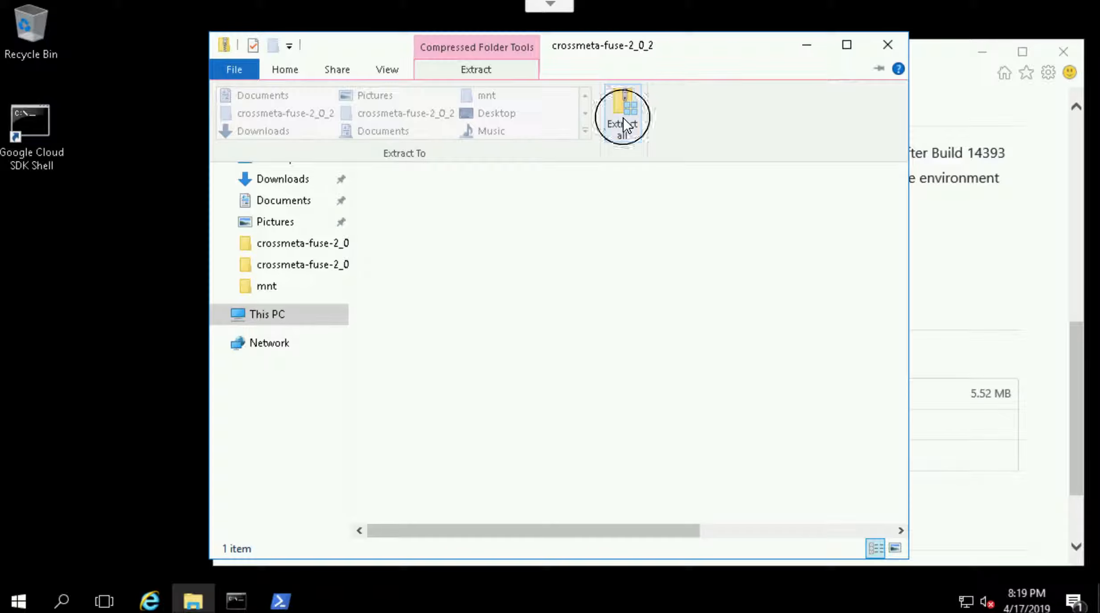
pyautogui.click(623, 116)
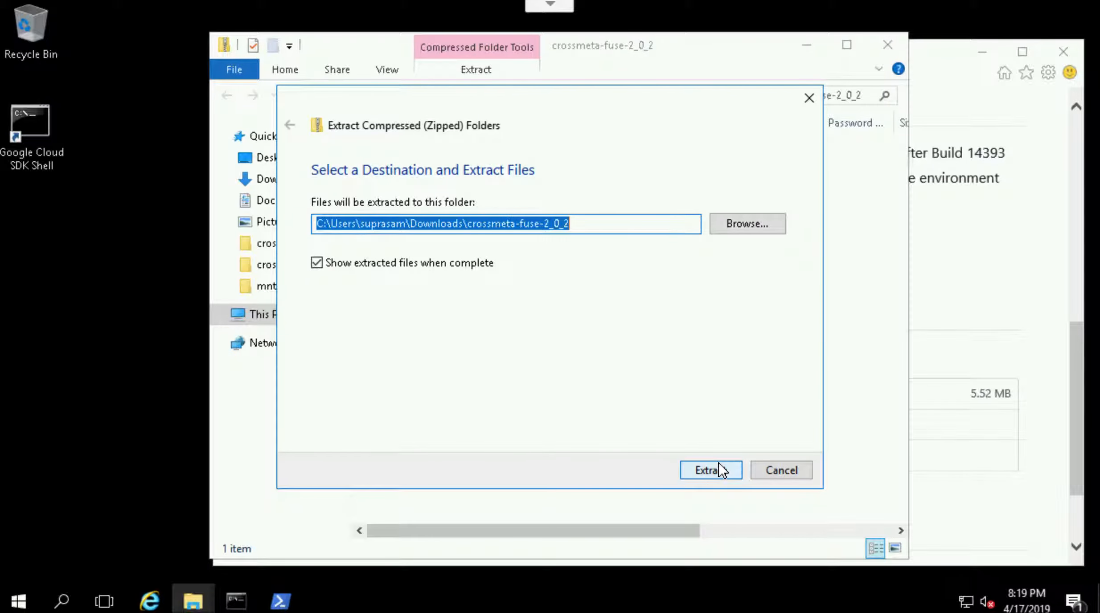
pyautogui.click(710, 470)
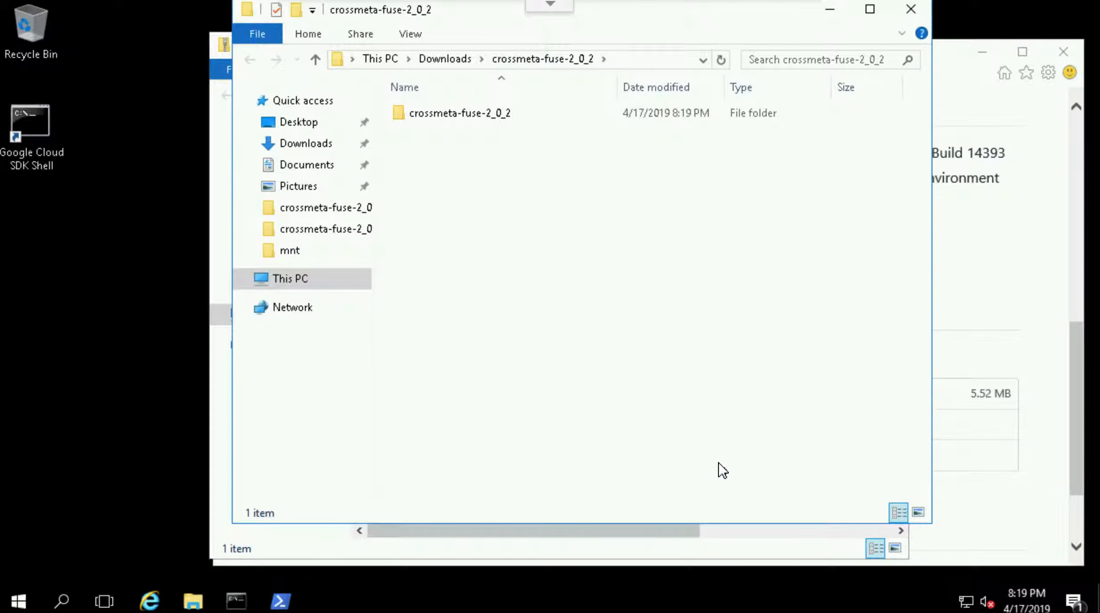
# Enter the extracted crossmeta-fuse-2_0_2 folder and bring up the actions for setup.
pyautogui.click(460, 113)
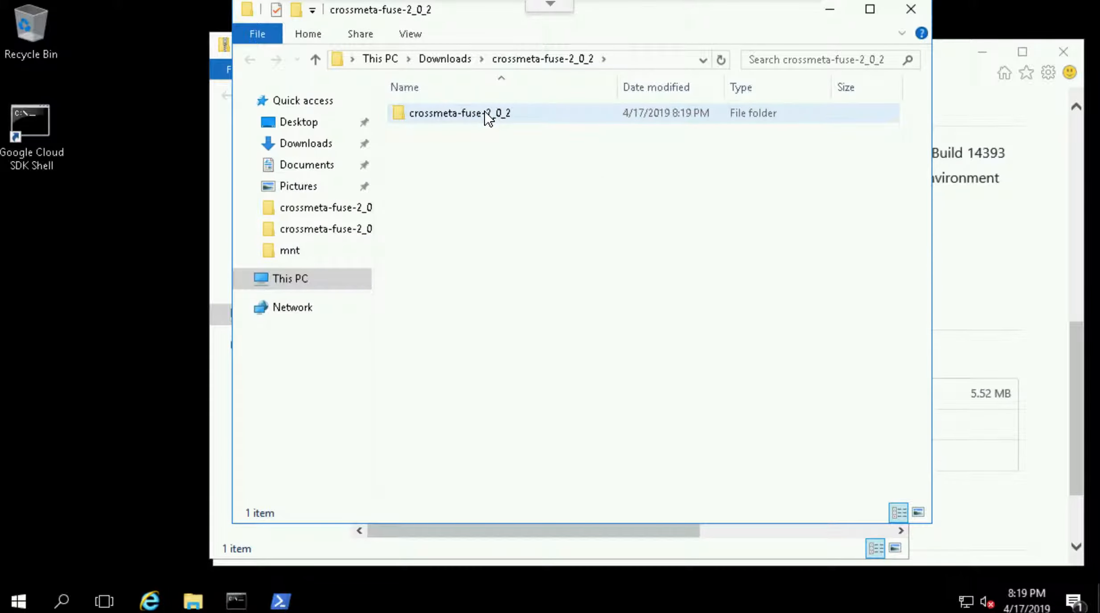
pyautogui.doubleClick(459, 113)
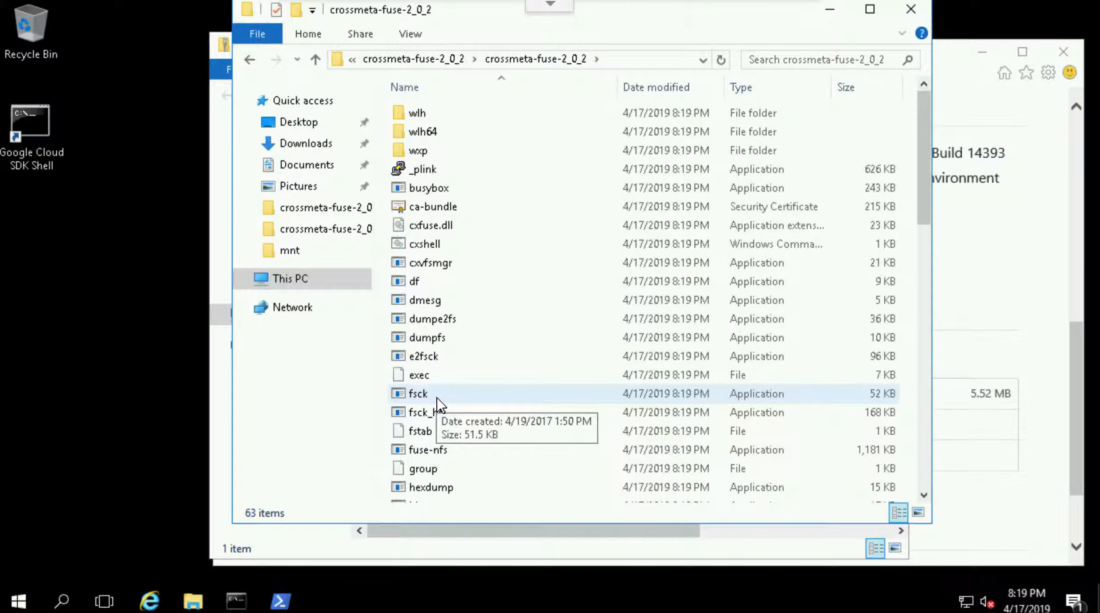
pyautogui.scroll(-3)
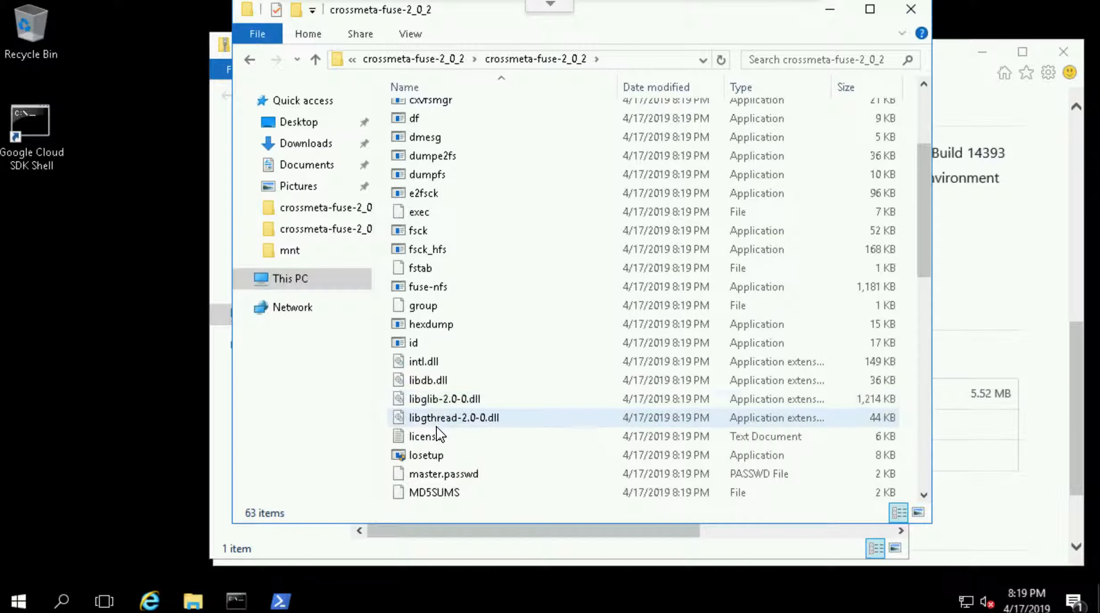
pyautogui.scroll(-3)
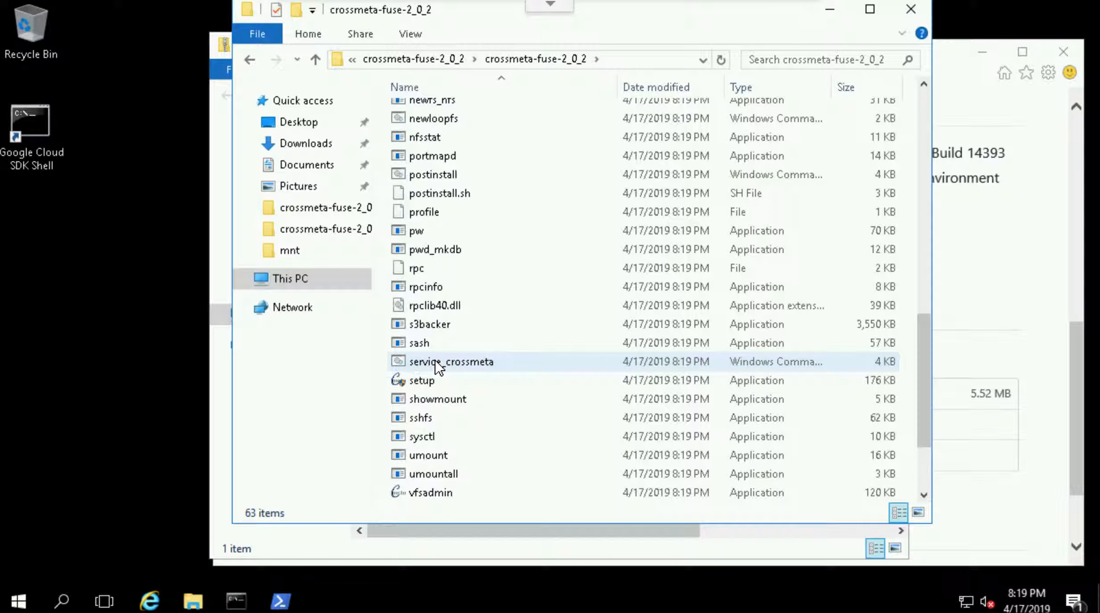
pyautogui.click(422, 380)
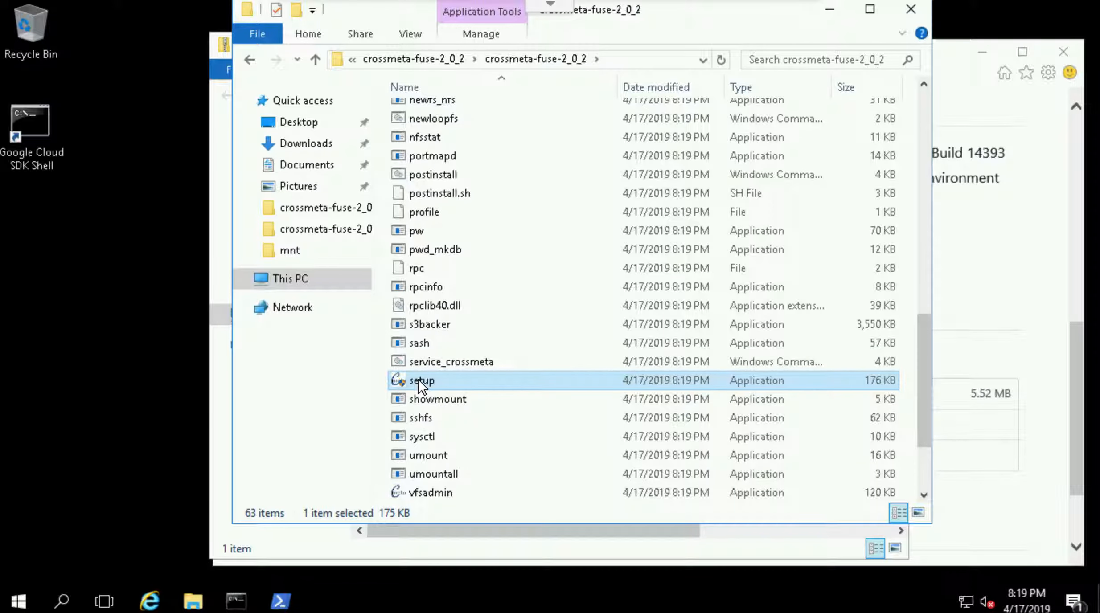
pyautogui.rightClick(421, 380)
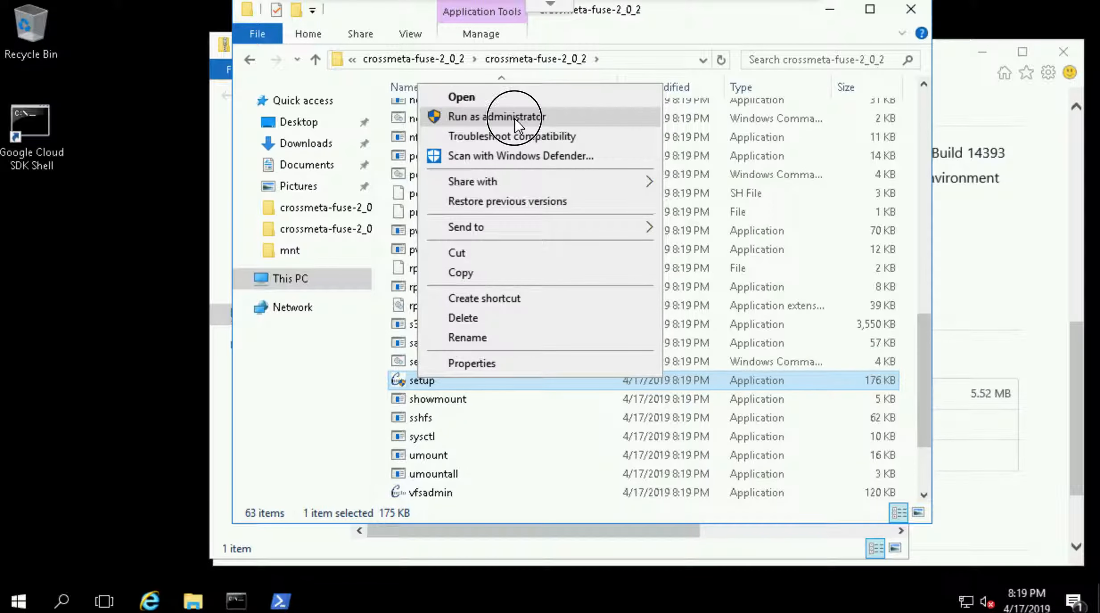
# Run setup as administrator, accept the license and install into C:\Program Files\crossmeta.
pyautogui.click(496, 117)
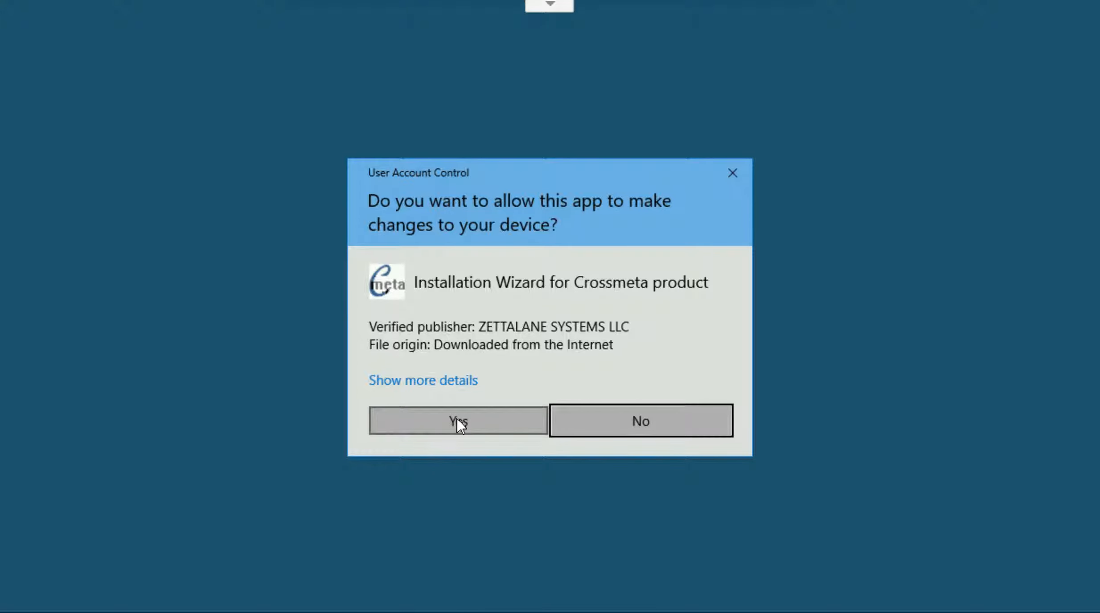
pyautogui.click(457, 422)
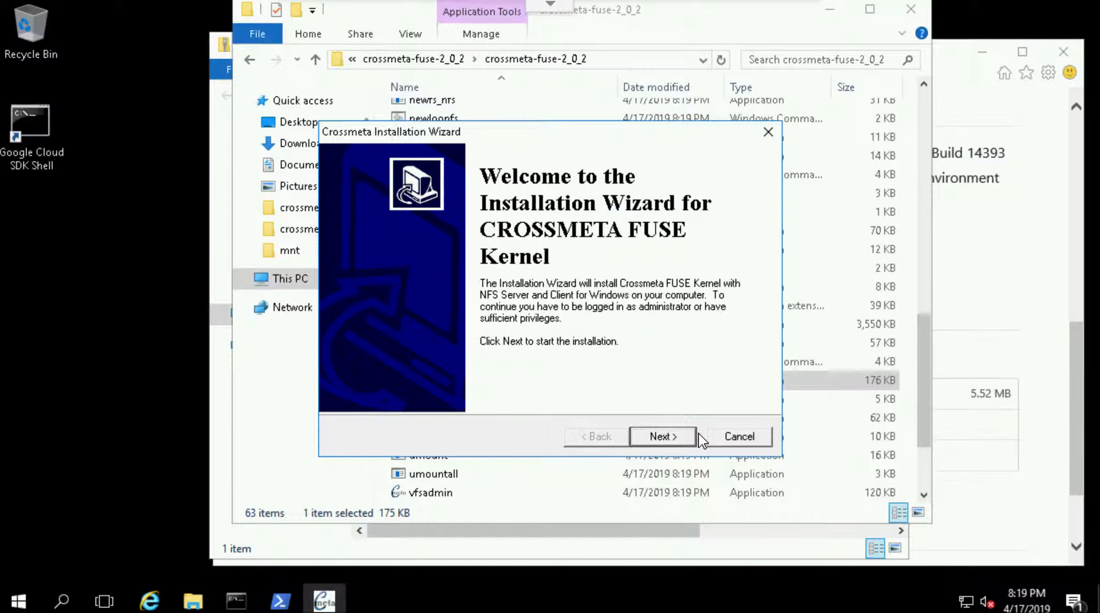
pyautogui.click(662, 437)
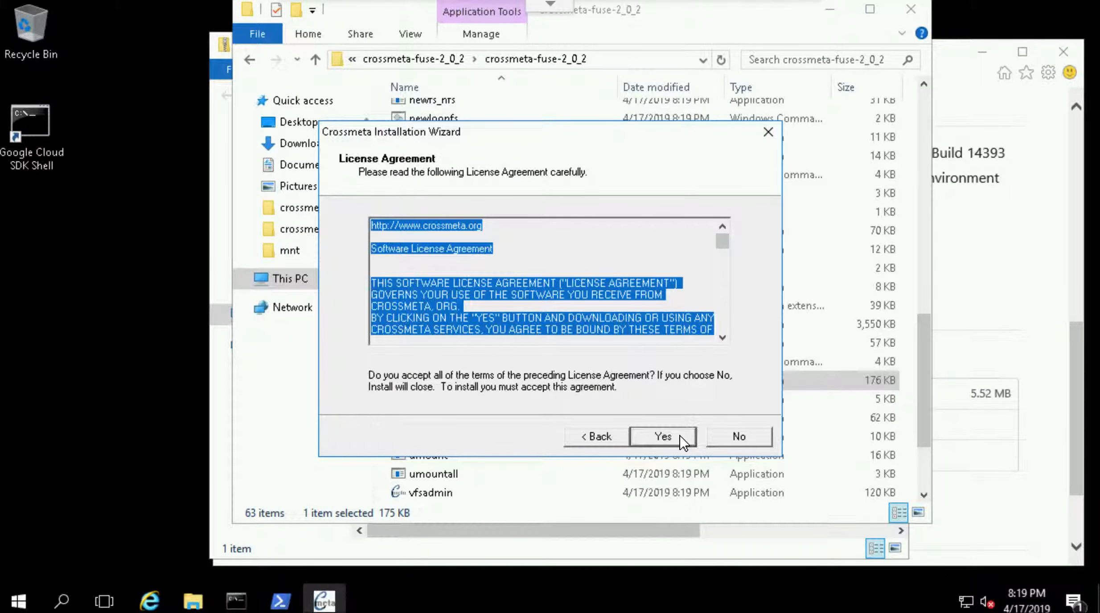
pyautogui.click(662, 436)
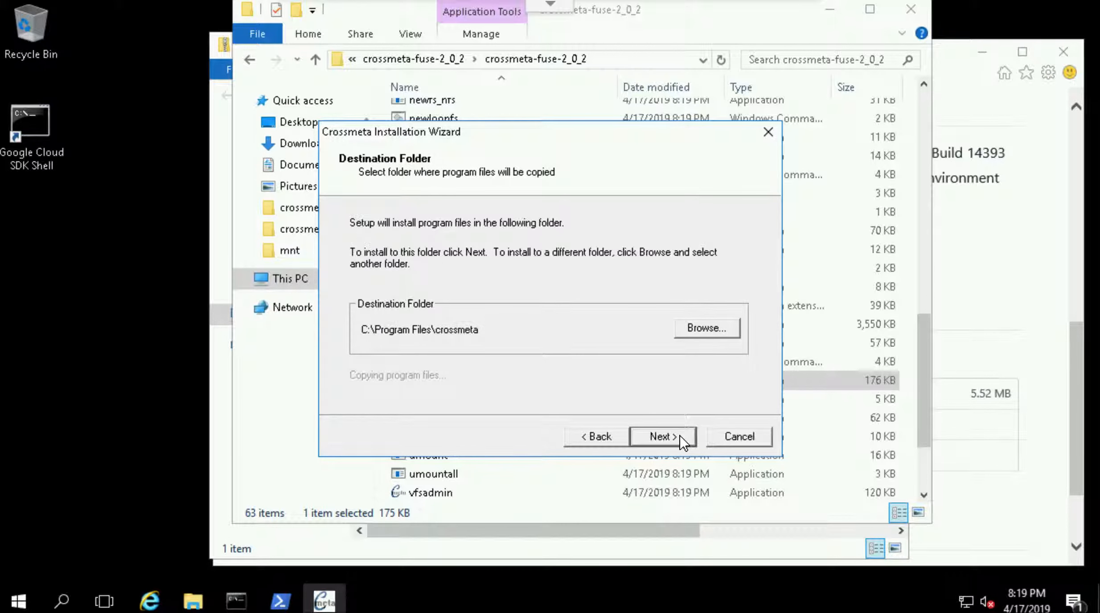
pyautogui.click(660, 437)
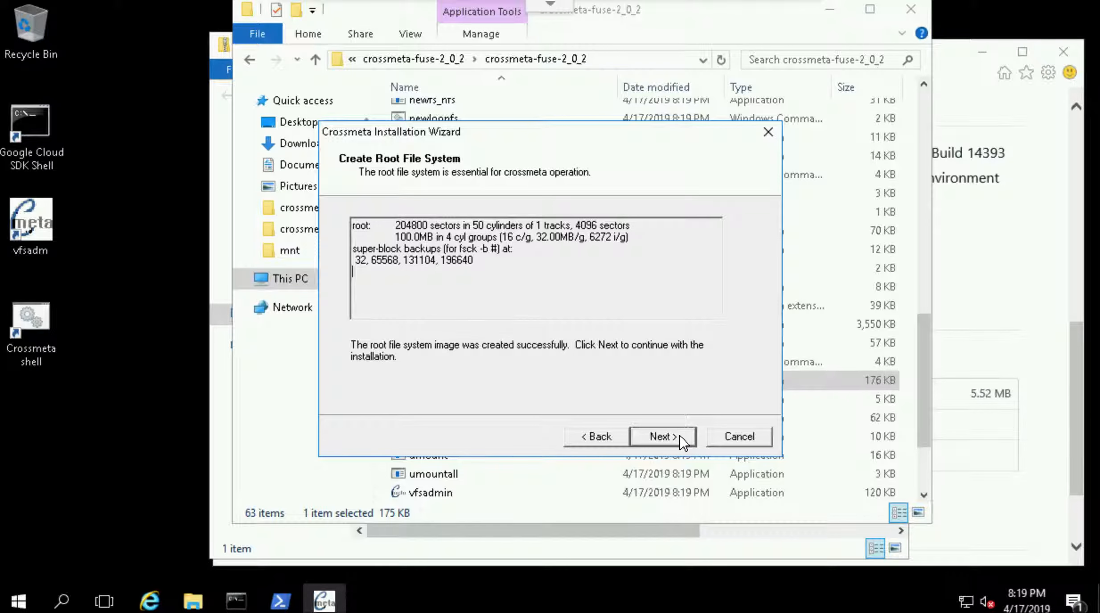
# Continue through root file system creation and service start, then finish the installer.
pyautogui.click(658, 436)
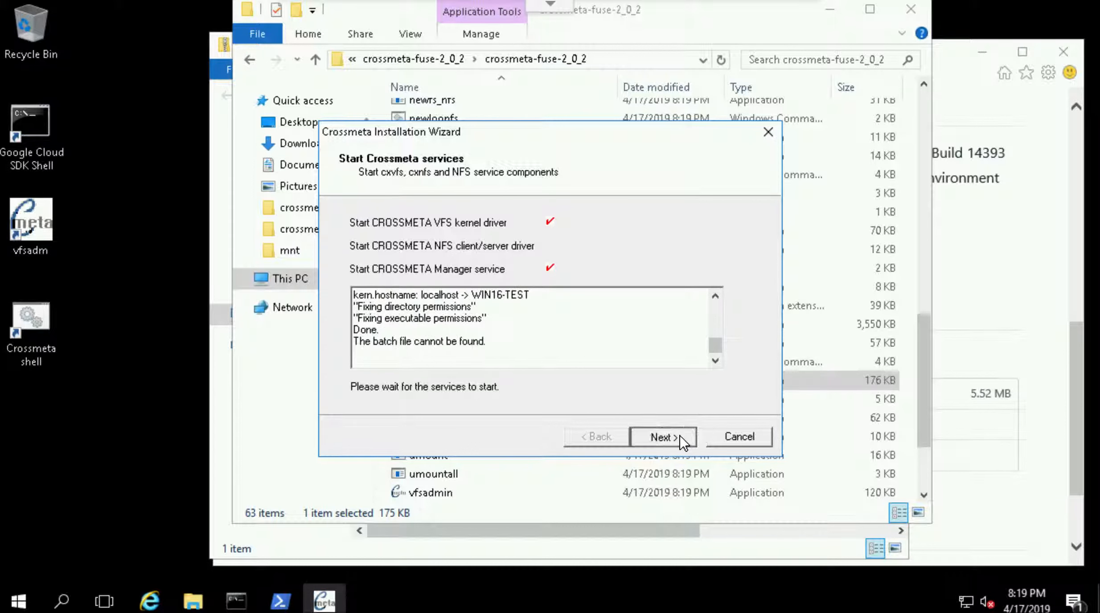
pyautogui.click(662, 436)
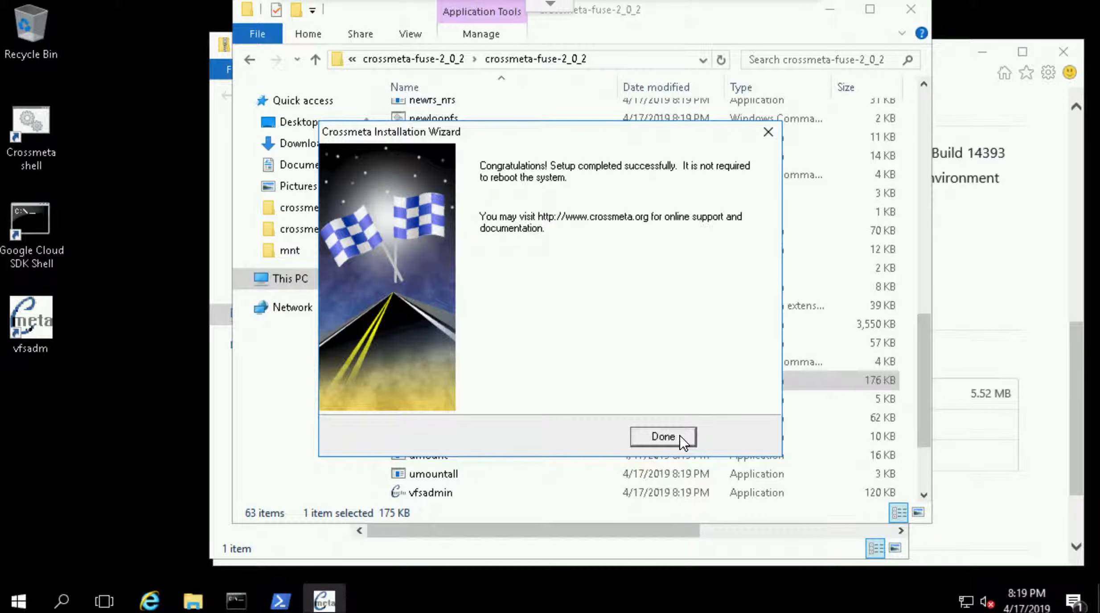
pyautogui.click(662, 437)
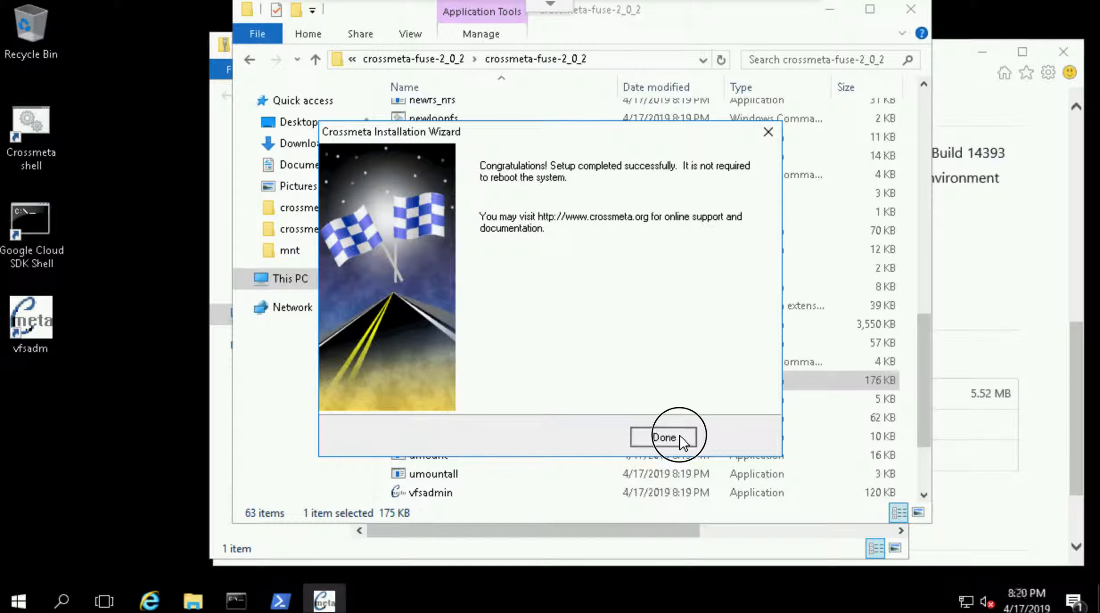
pyautogui.click(663, 437)
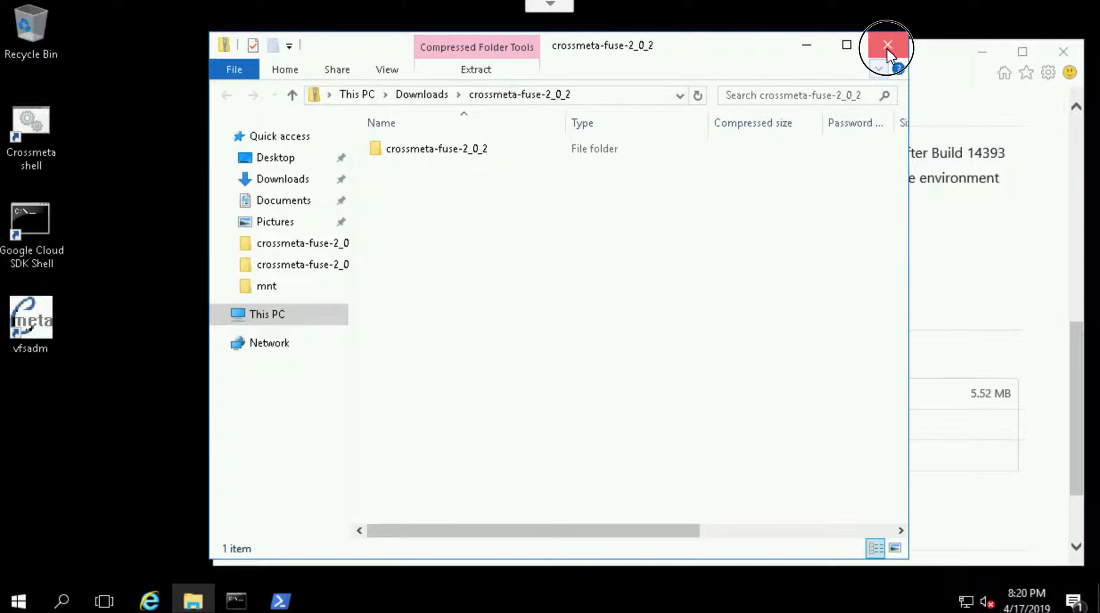
# Clear away Explorer and the browser, then start an administrator Command Prompt via UAC.
pyautogui.click(887, 45)
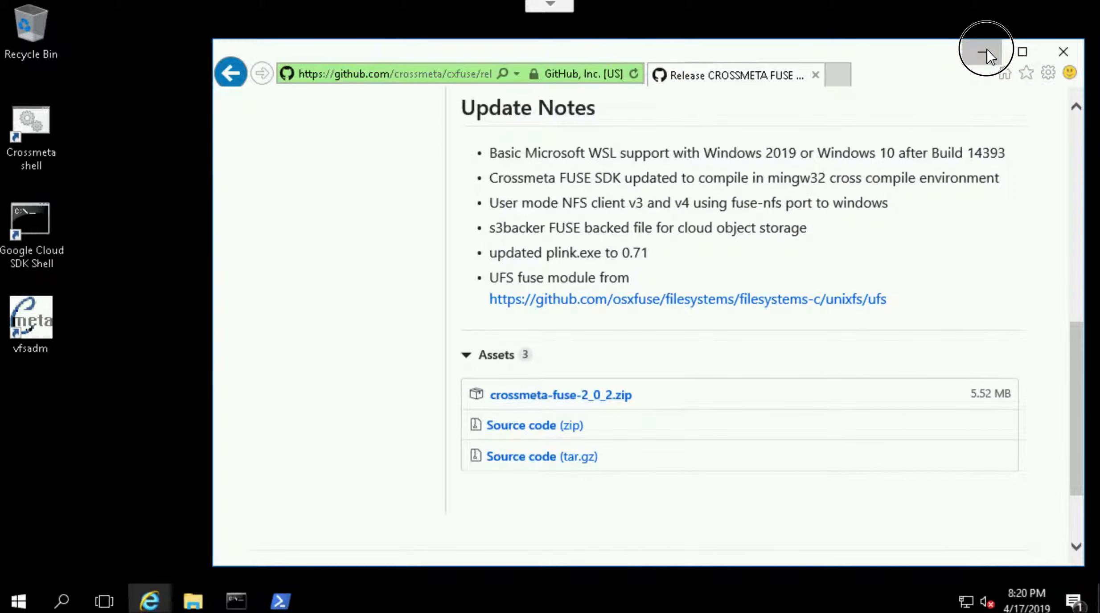
pyautogui.click(986, 52)
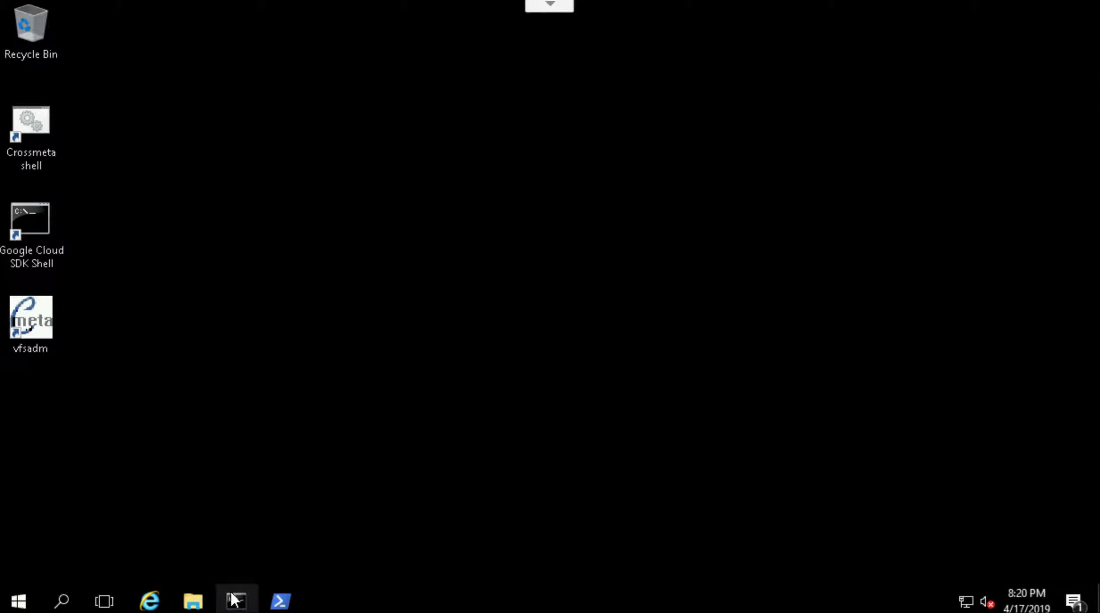
pyautogui.rightClick(235, 601)
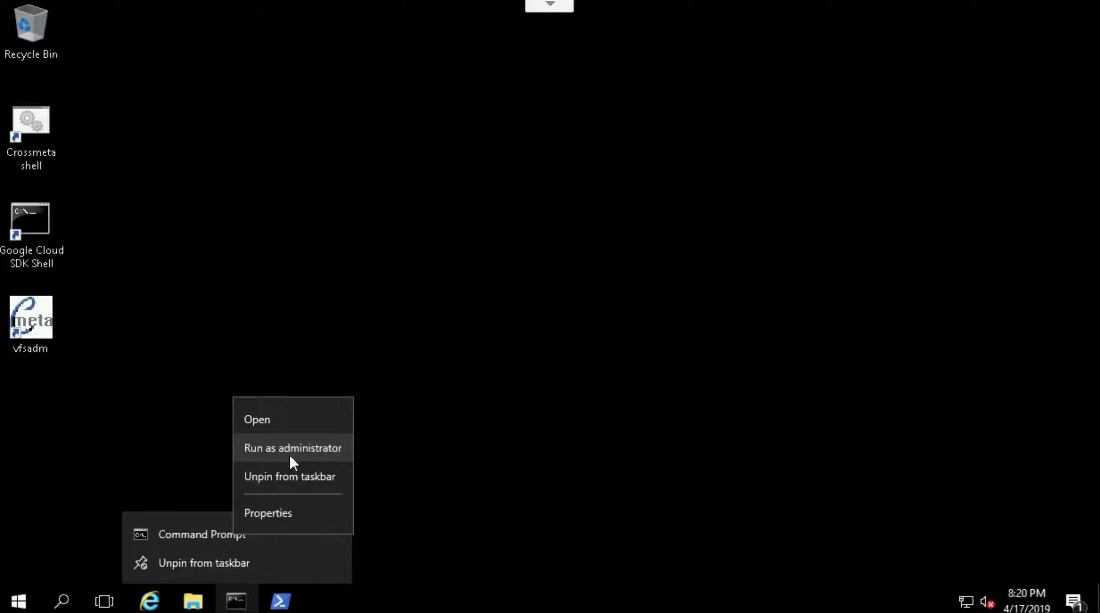
pyautogui.click(292, 447)
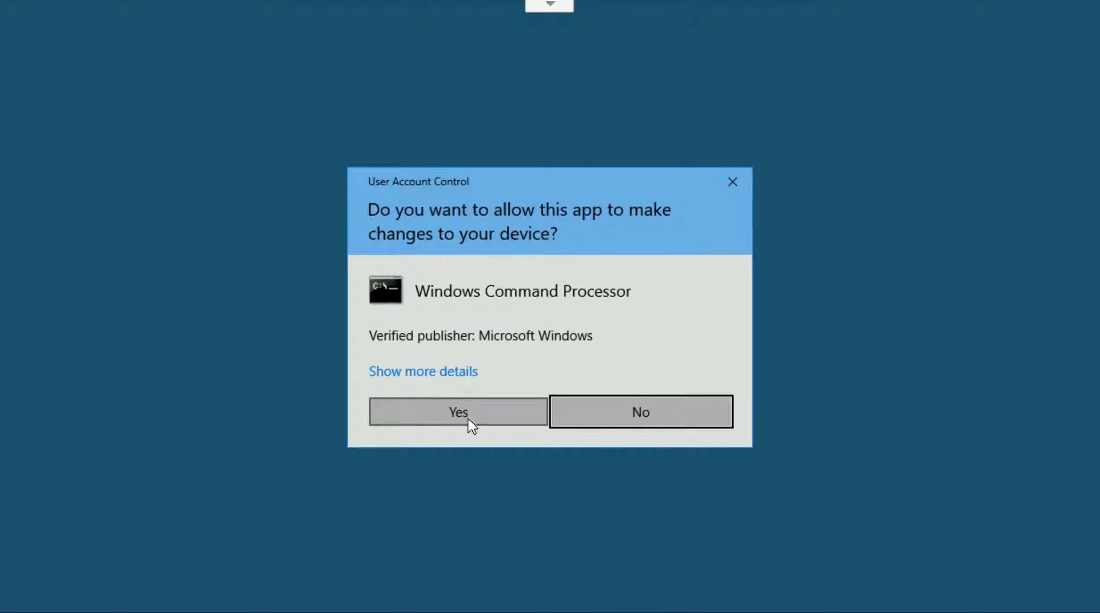
pyautogui.click(458, 412)
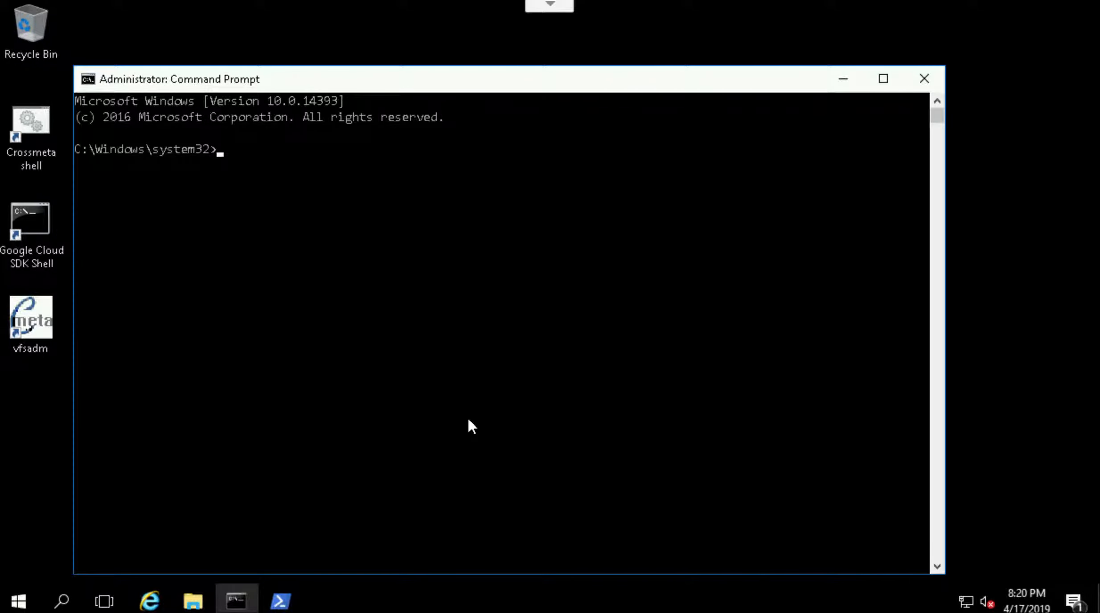
# cd to "\Program Files\crossmeta", dir /w its files and run service_crossmeta.cmd status.
pyautogui.write('cd')
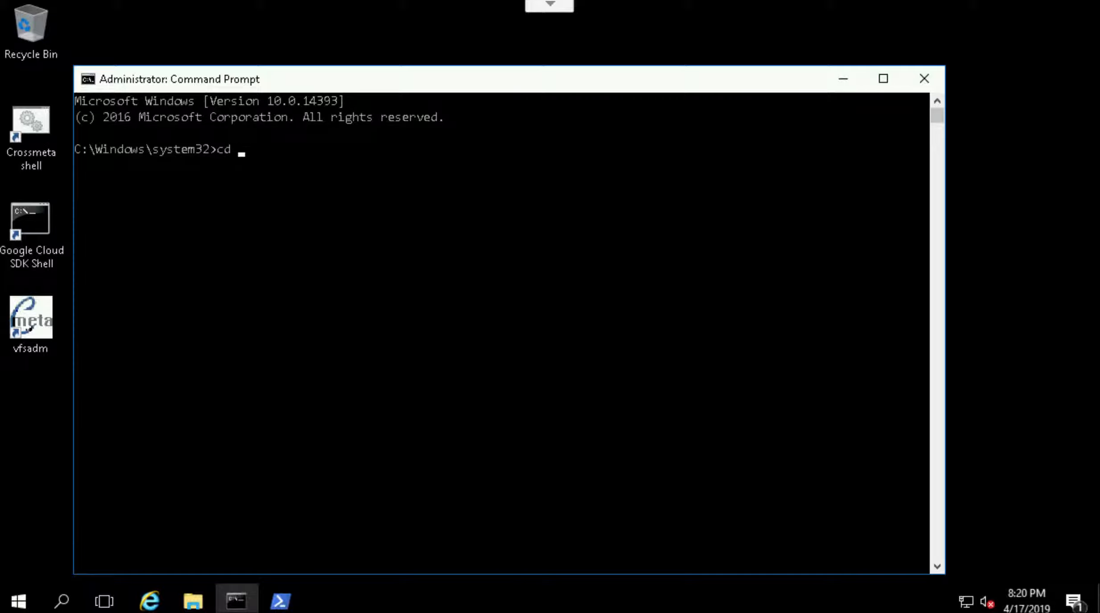
pyautogui.write('"\\Program Files"')
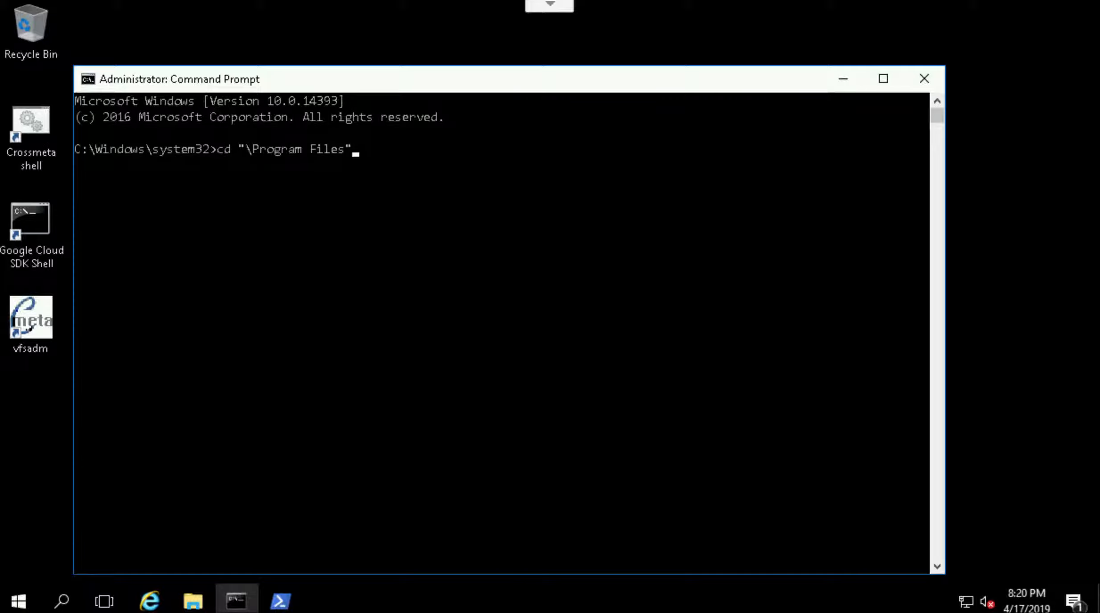
pyautogui.write('\\crossmeta')
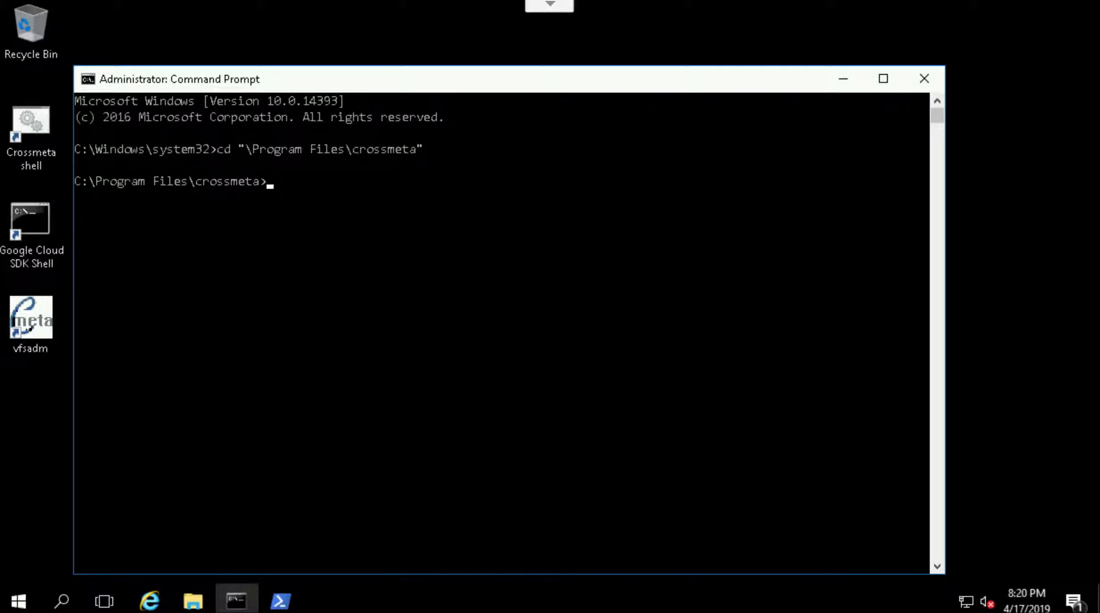
pyautogui.write('dir /w')
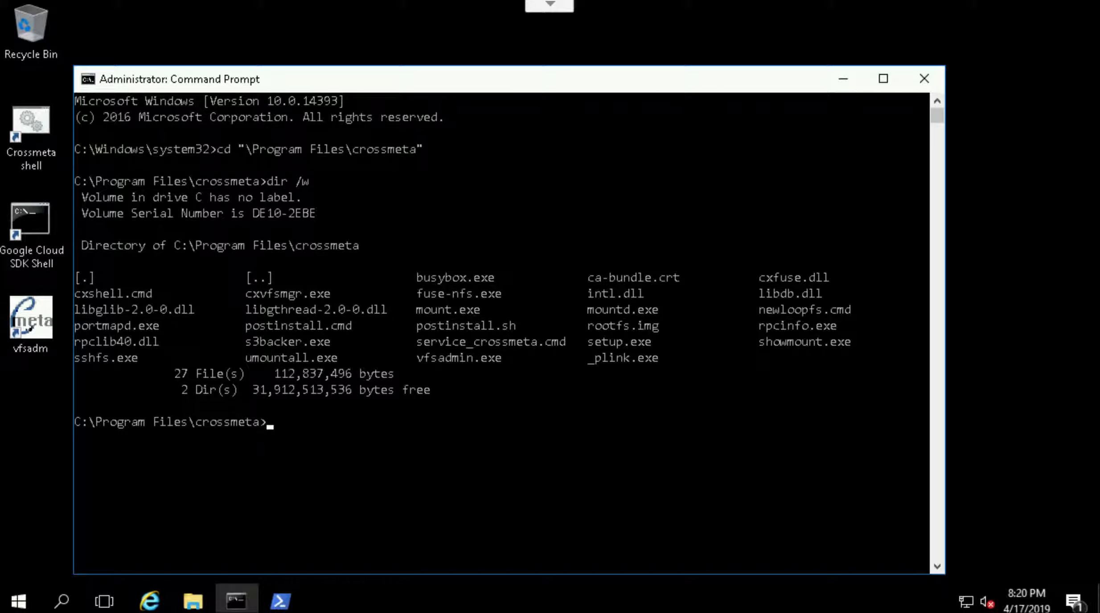
pyautogui.write('service_crossmeta.cmd status')
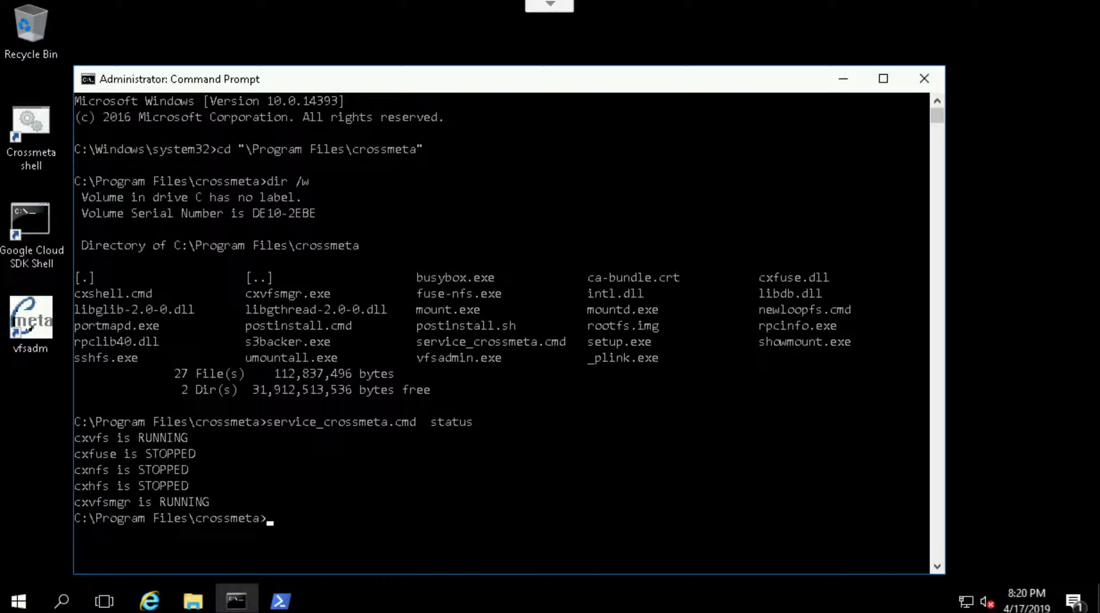
pyautogui.moveTo(652, 327)
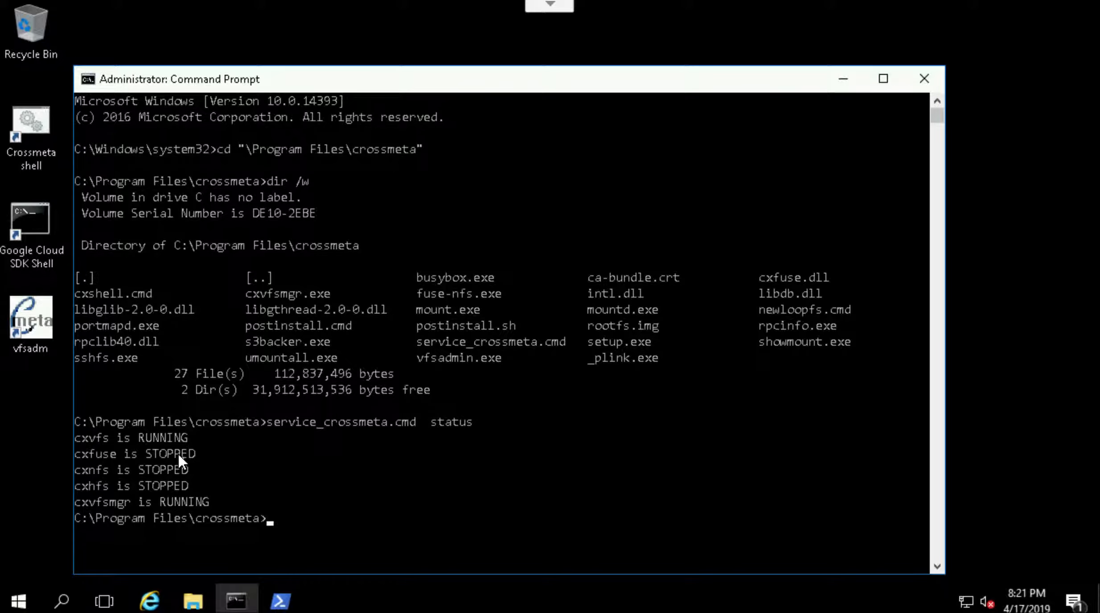
pyautogui.moveTo(301, 450)
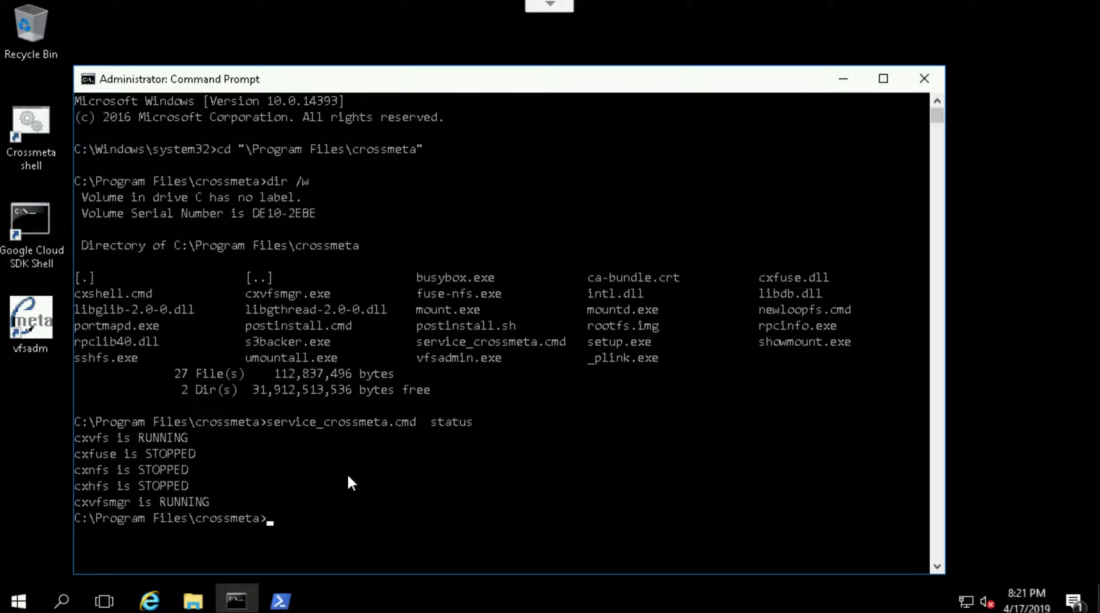
# Run net start cxfuse, then recheck service_crossmeta.cmd status showing cxfuse RUNNING.
pyautogui.write('net')
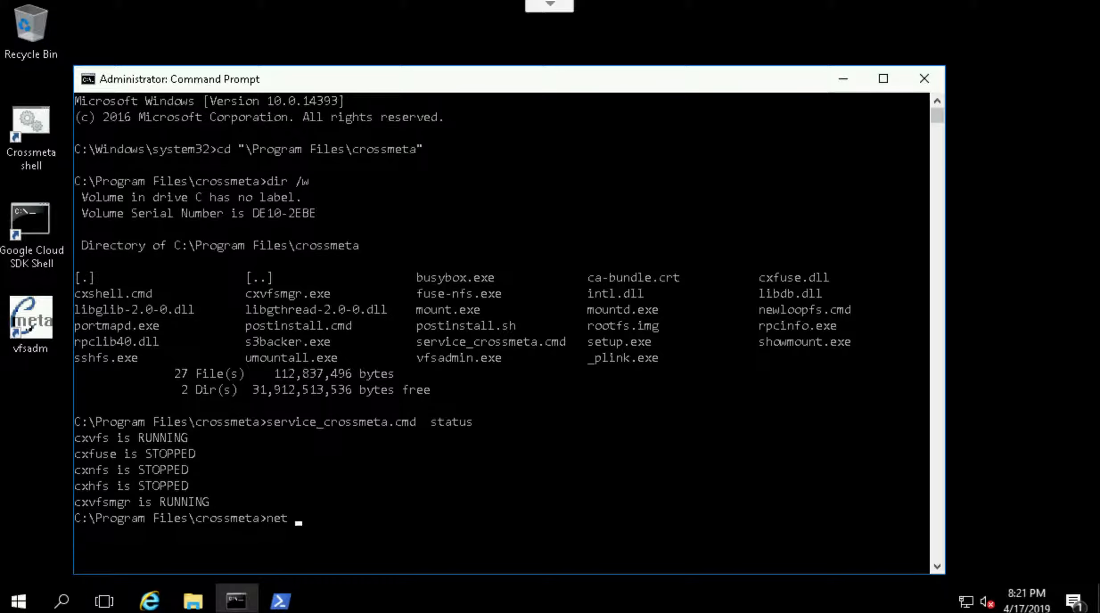
pyautogui.write('start')
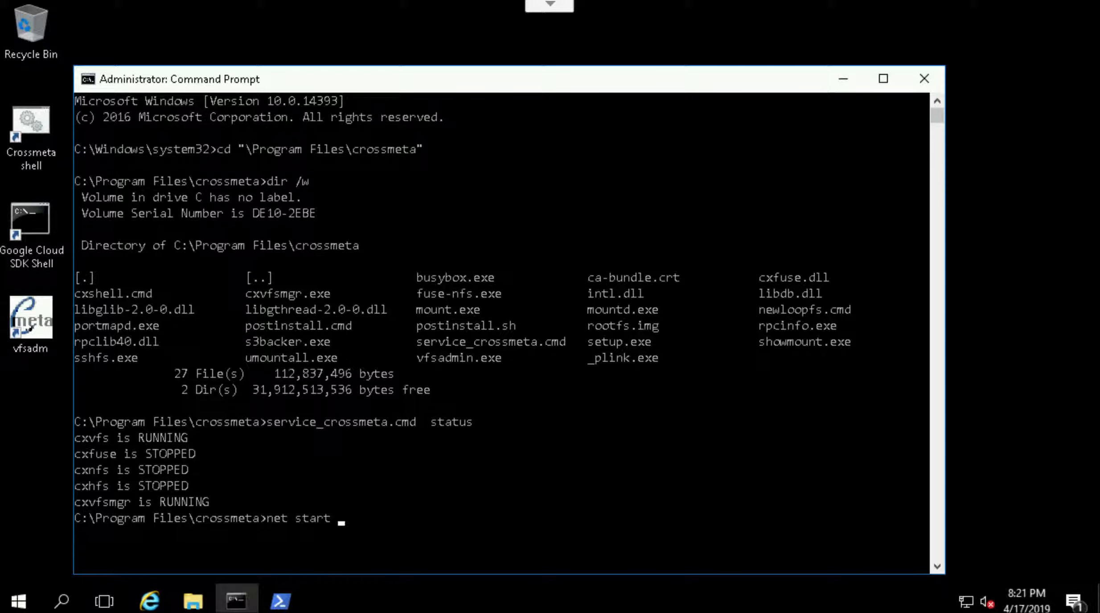
pyautogui.write('cxfu')
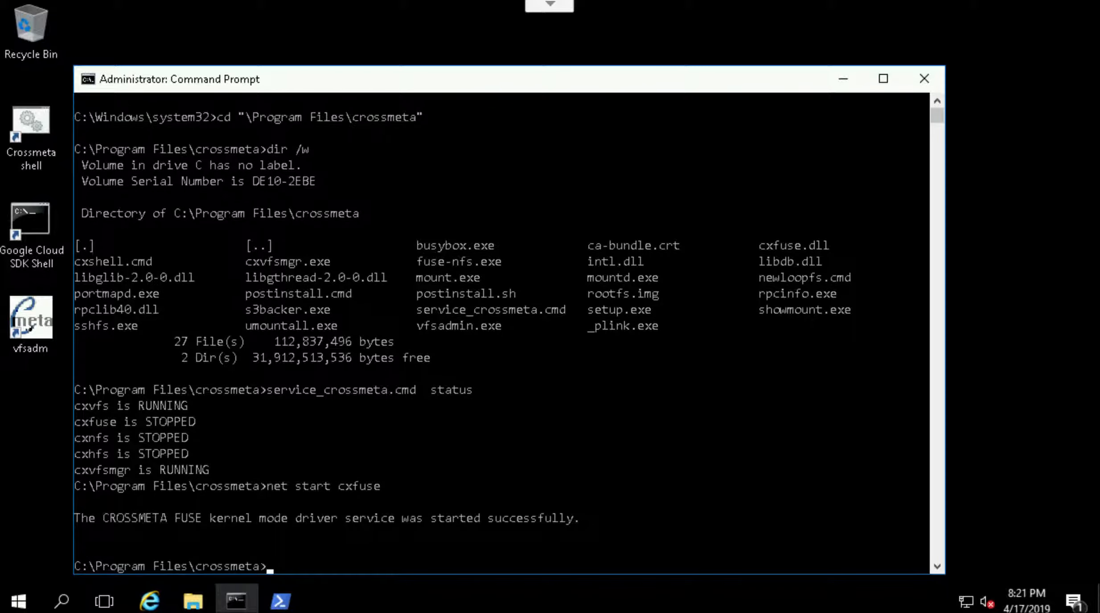
pyautogui.write('service_crossmeta.cmd  status')
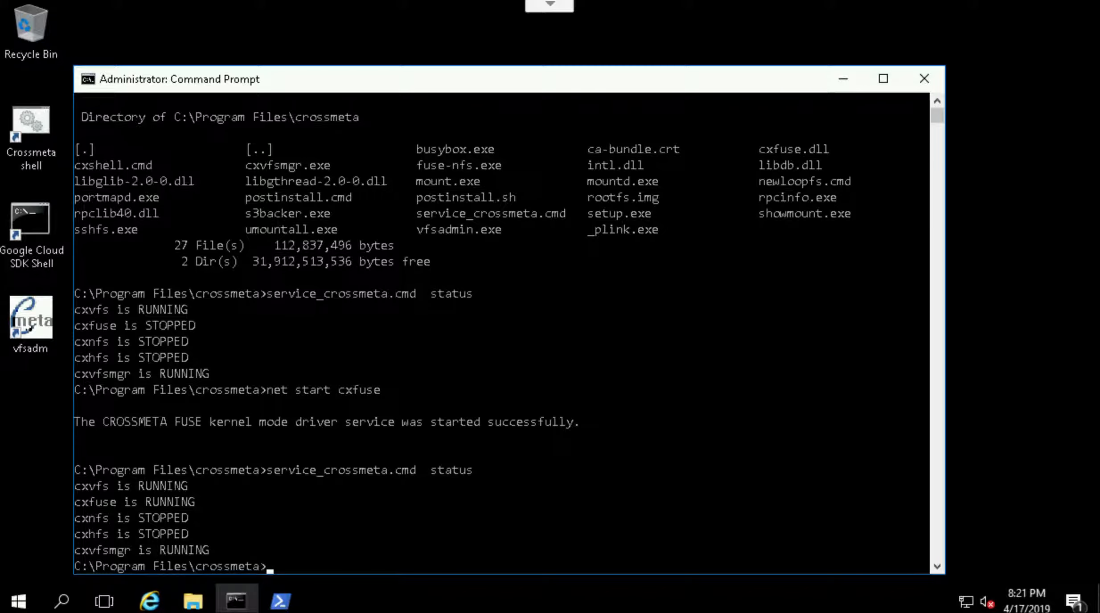
# Switch to V:, cd \bin and list its 95 Unix-style tools with dir /w.
pyautogui.write('v:')
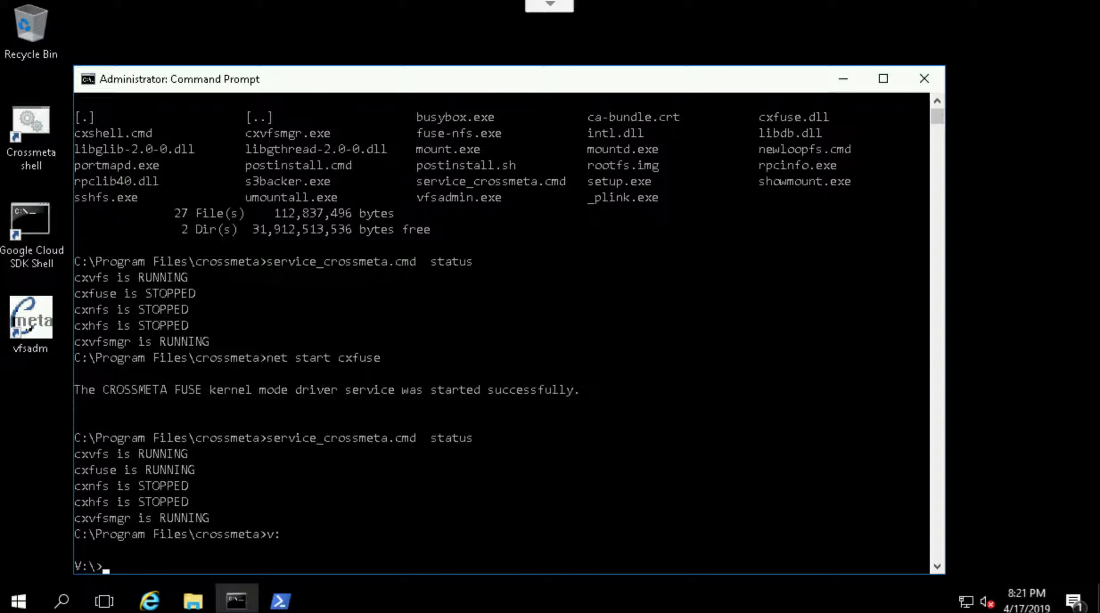
pyautogui.write('cd \x08in')
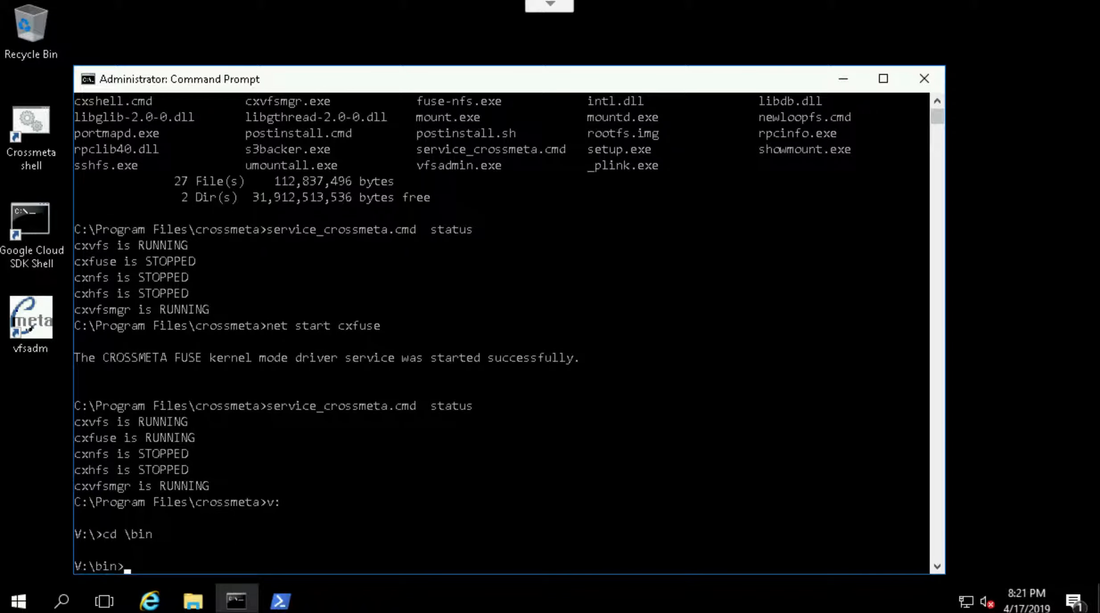
pyautogui.write('dir /w')
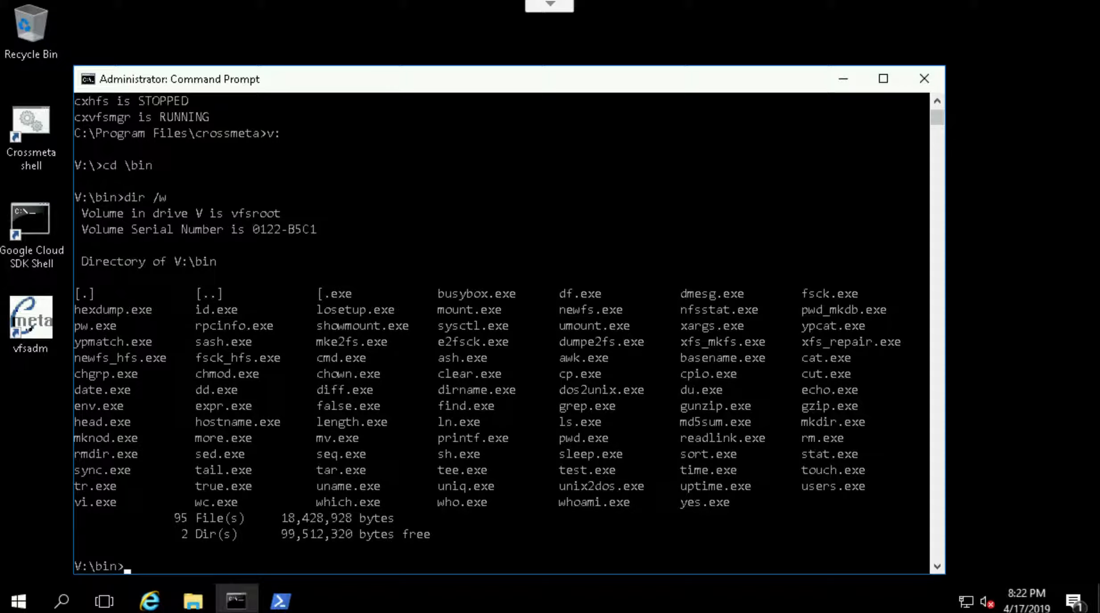
pyautogui.moveTo(493, 462)
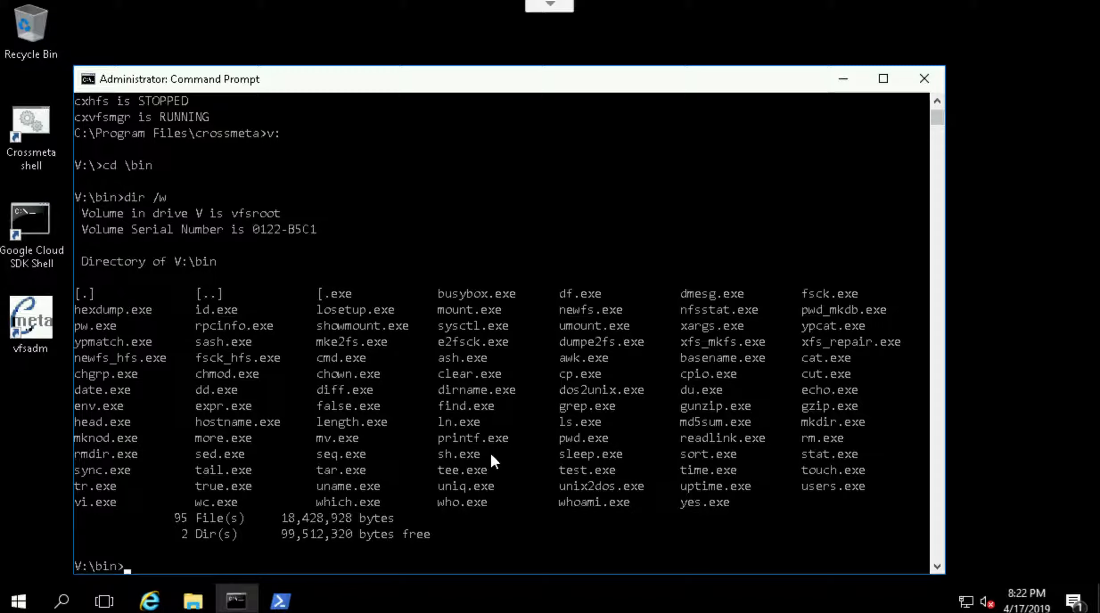
pyautogui.moveTo(242, 325)
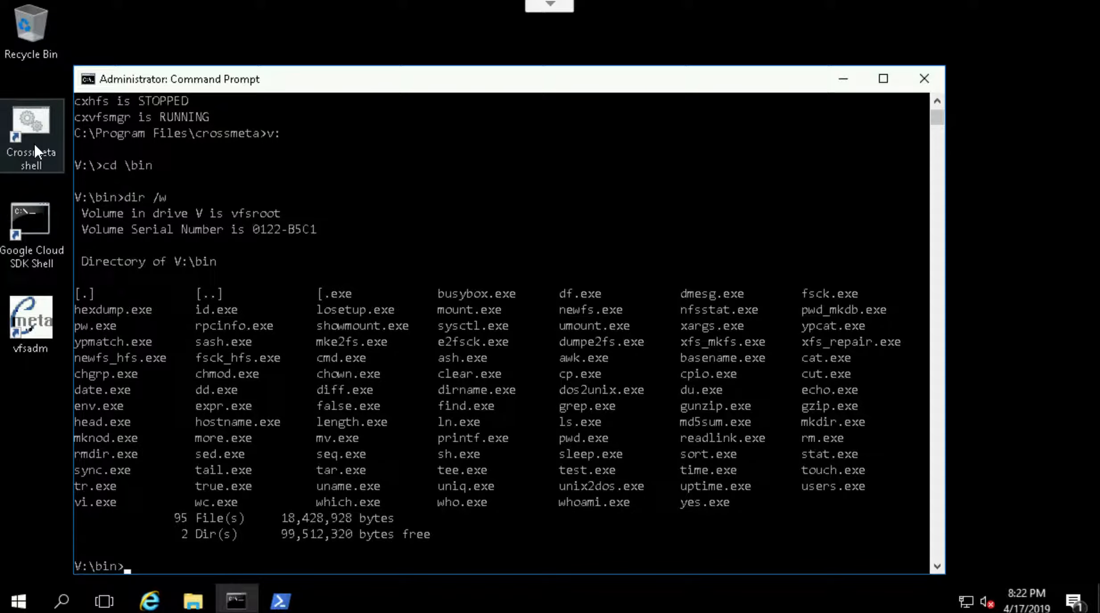
# Start the Crossmeta shell from its desktop icon with administrator rights.
pyautogui.rightClick(30, 133)
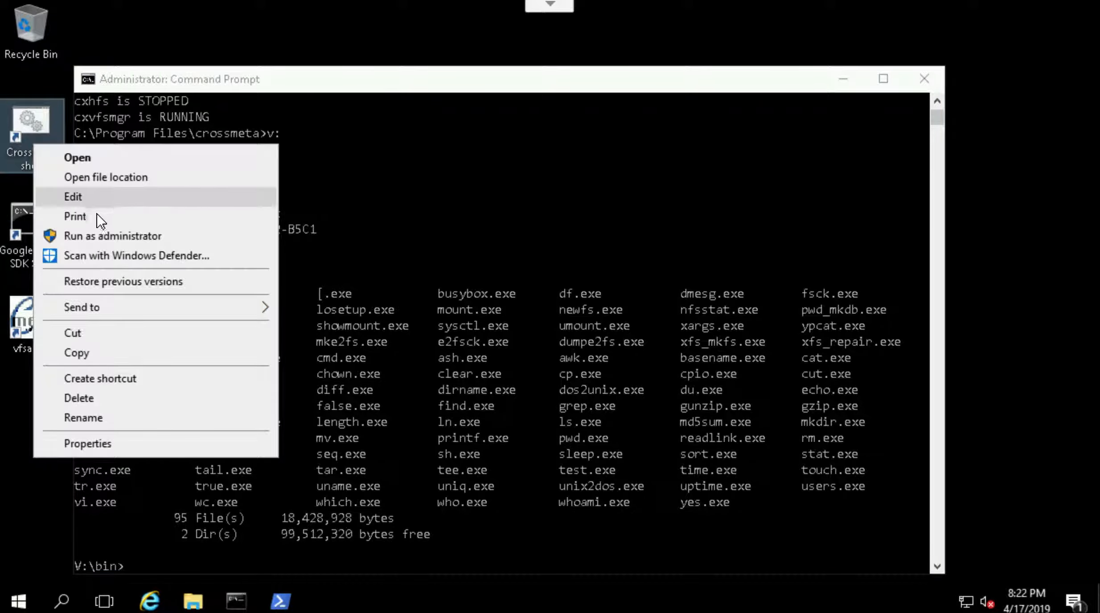
pyautogui.click(112, 236)
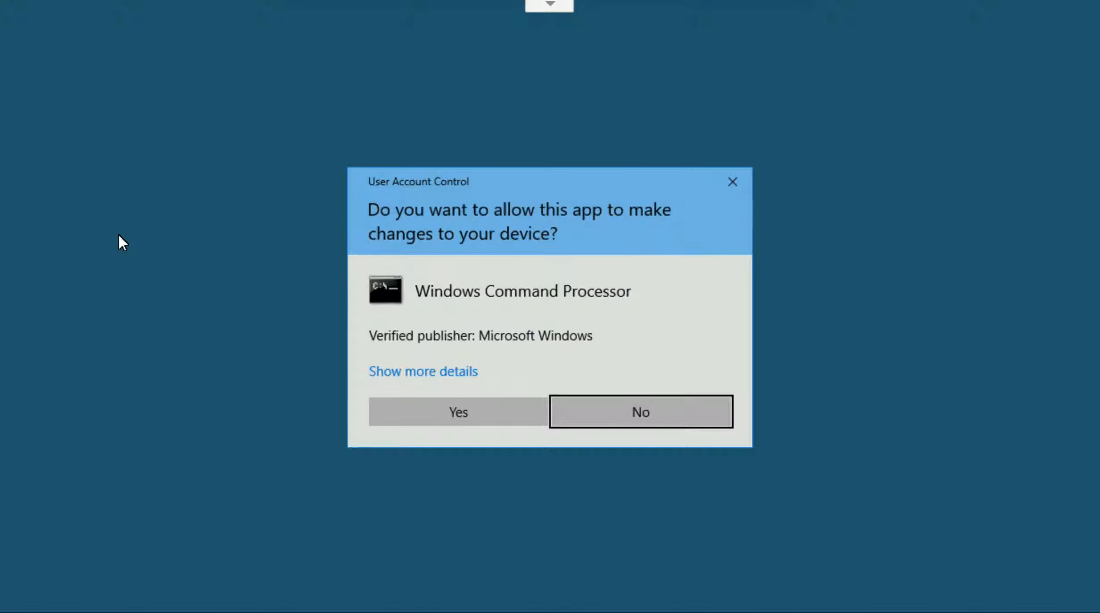
pyautogui.click(458, 412)
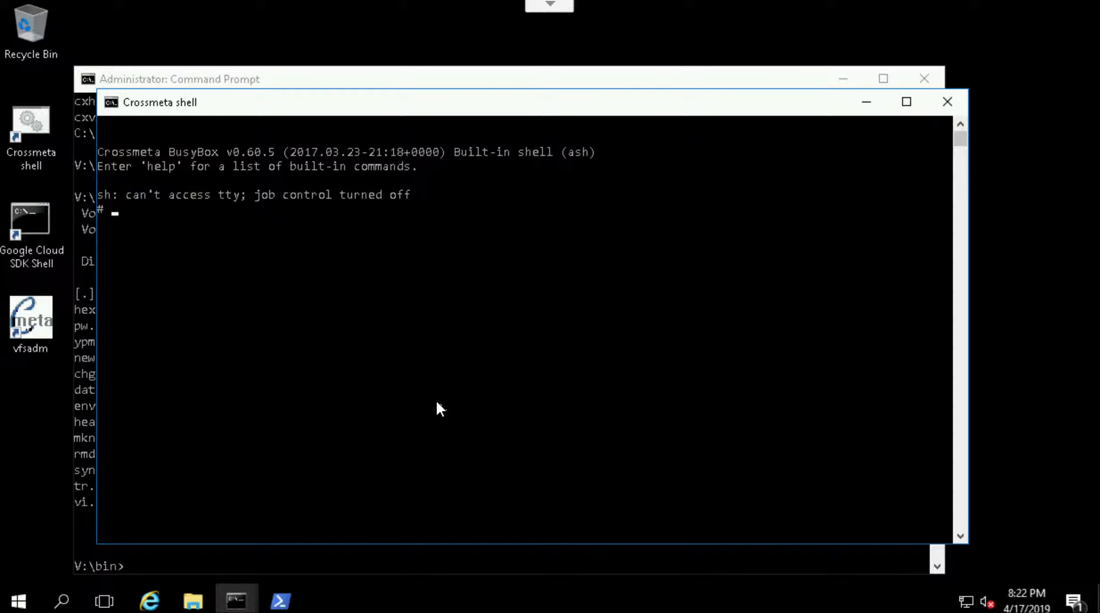
# List the root folder, move into /tmp and start vi on newfile.
pyautogui.write('ls')
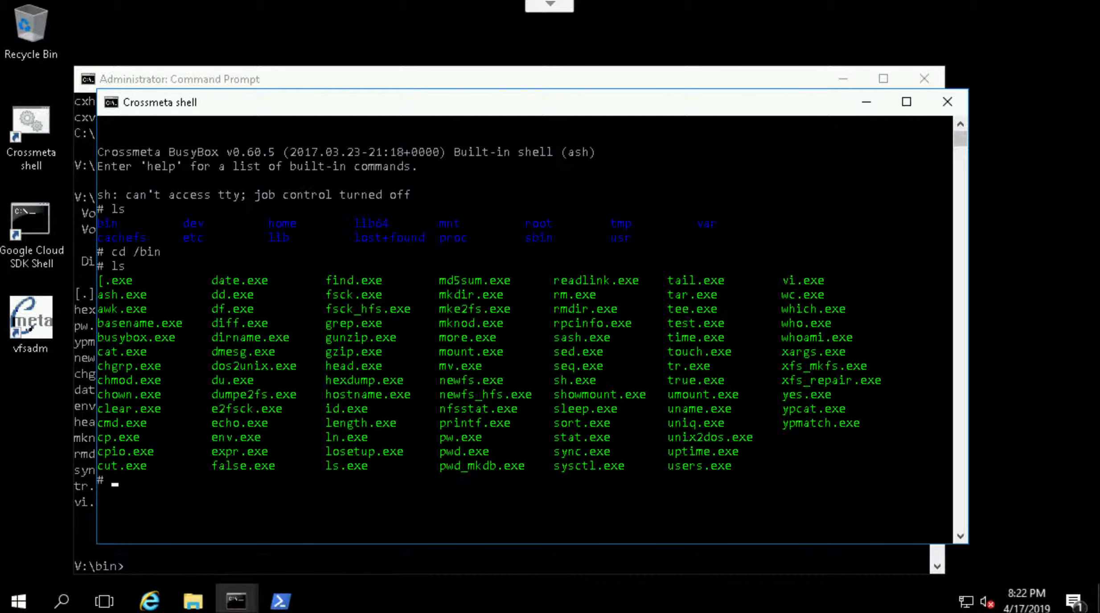
pyautogui.write('cd /tmp')
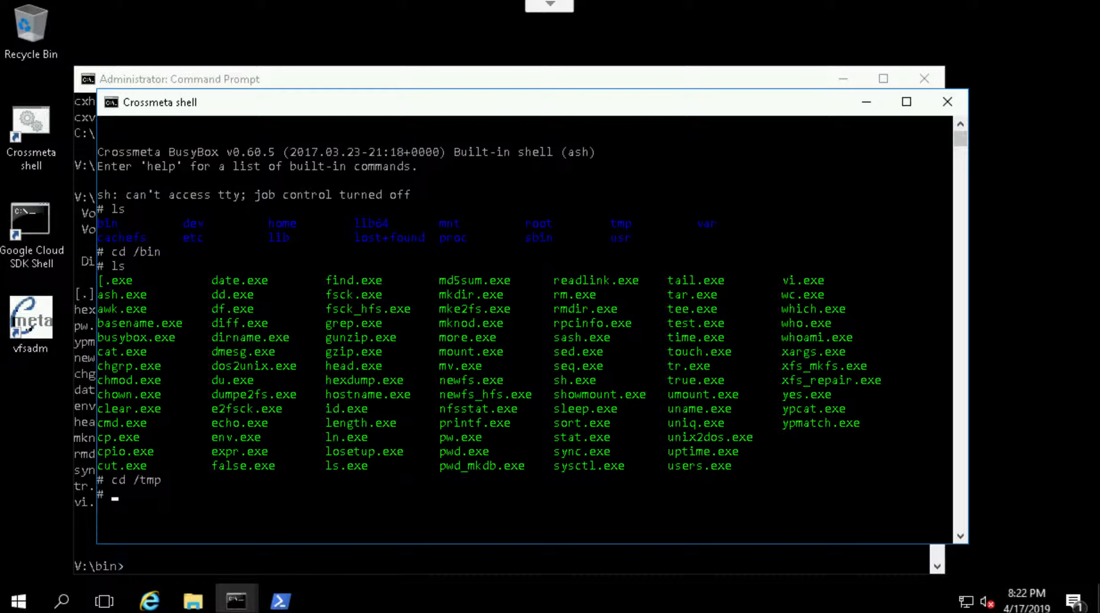
pyautogui.write('vi  newfile')
pyautogui.write('h')
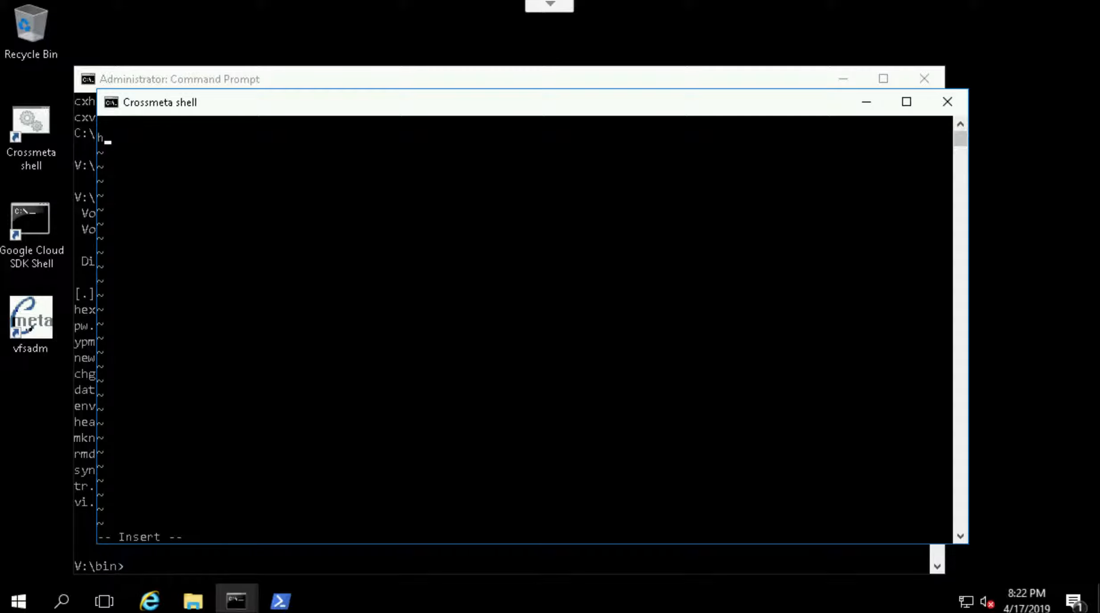
# Enter Hello, World! into newfile in vi and save it.
pyautogui.write('ello,')
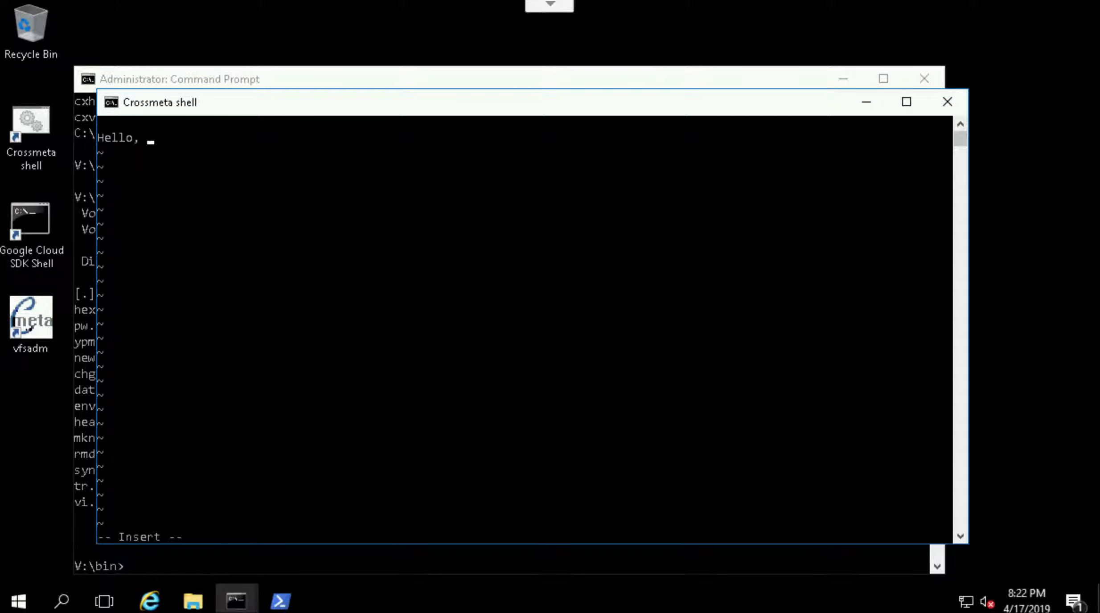
pyautogui.write('World!')
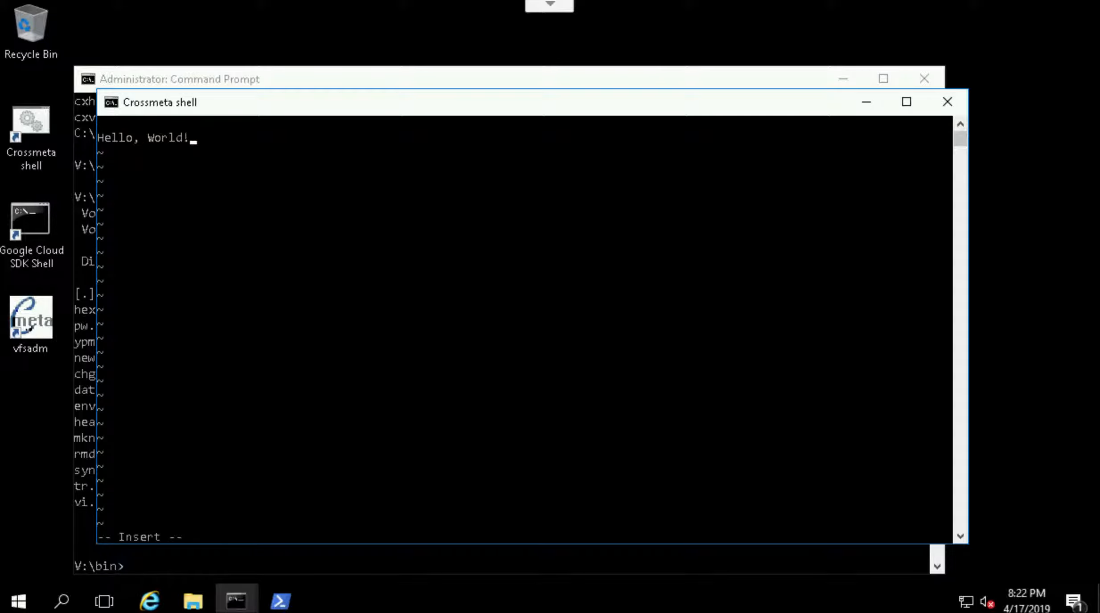
pyautogui.press('Escape')
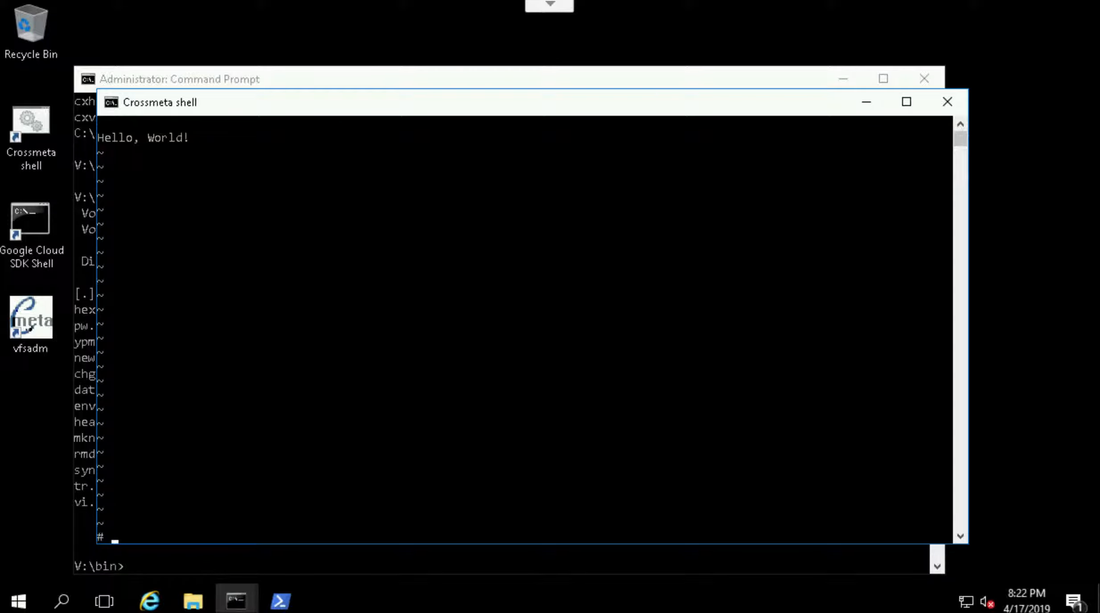
# Confirm newfile with ls and cat newfile, then run dmesg for the kernel log.
pyautogui.write('ls')
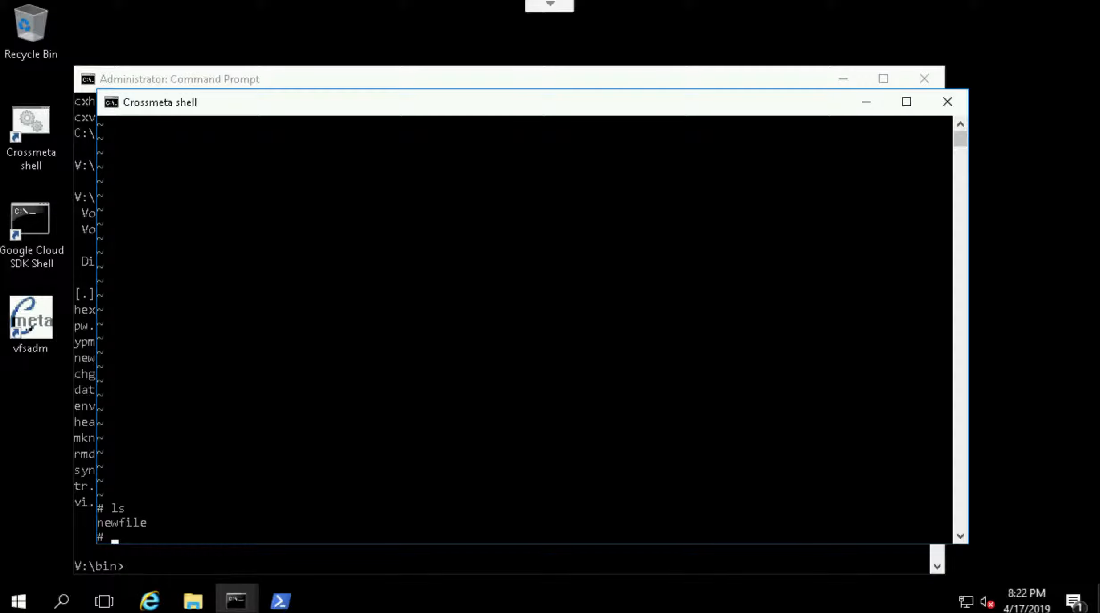
pyautogui.write('cat  newfile')
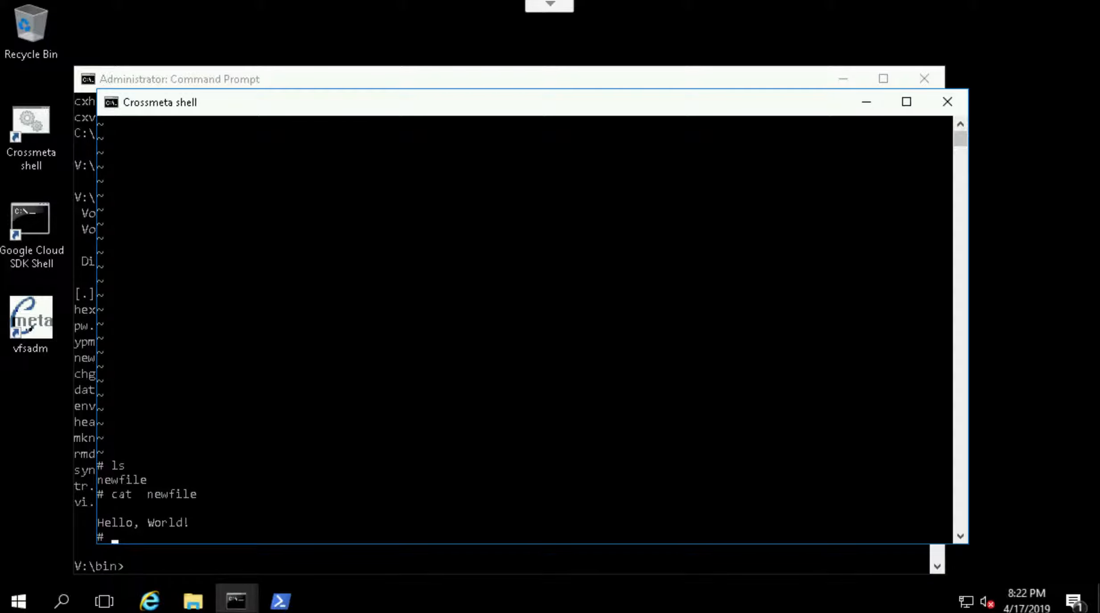
pyautogui.write('dmesg')
pyautogui.write('sysctkl')
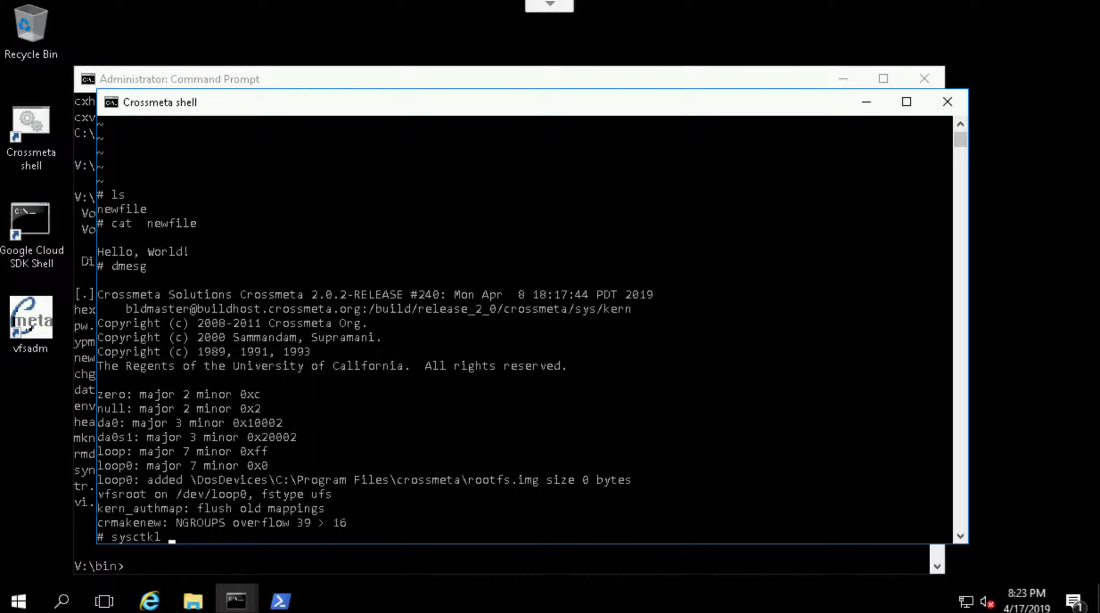
# Run sysctl -a for all system settings, then list /bin executables.
pyautogui.press('BackSpace')
pyautogui.write(' -a')
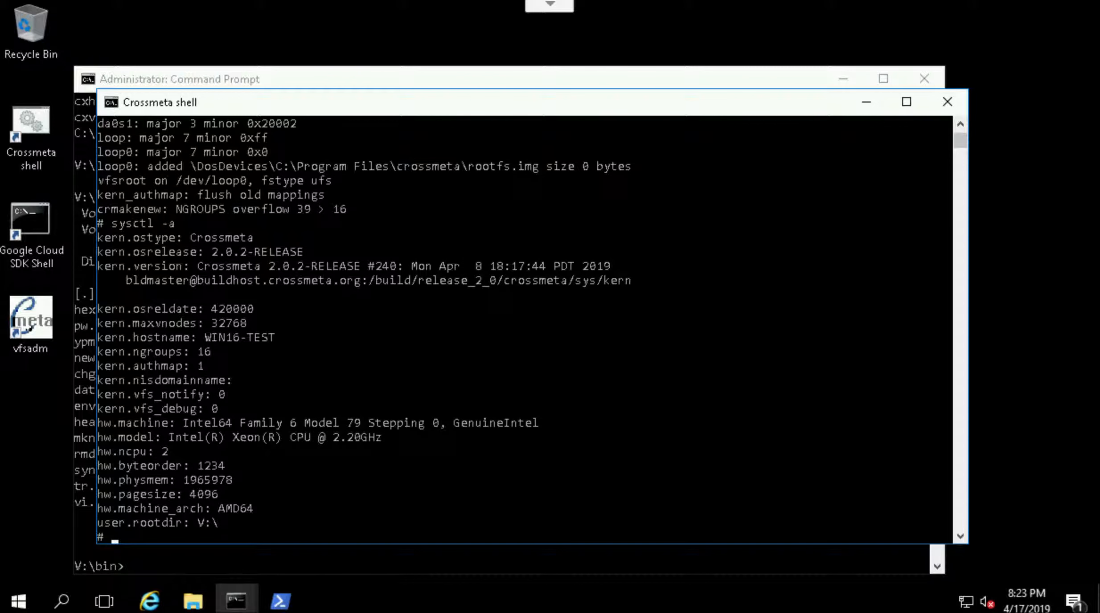
pyautogui.write('ls /bin')
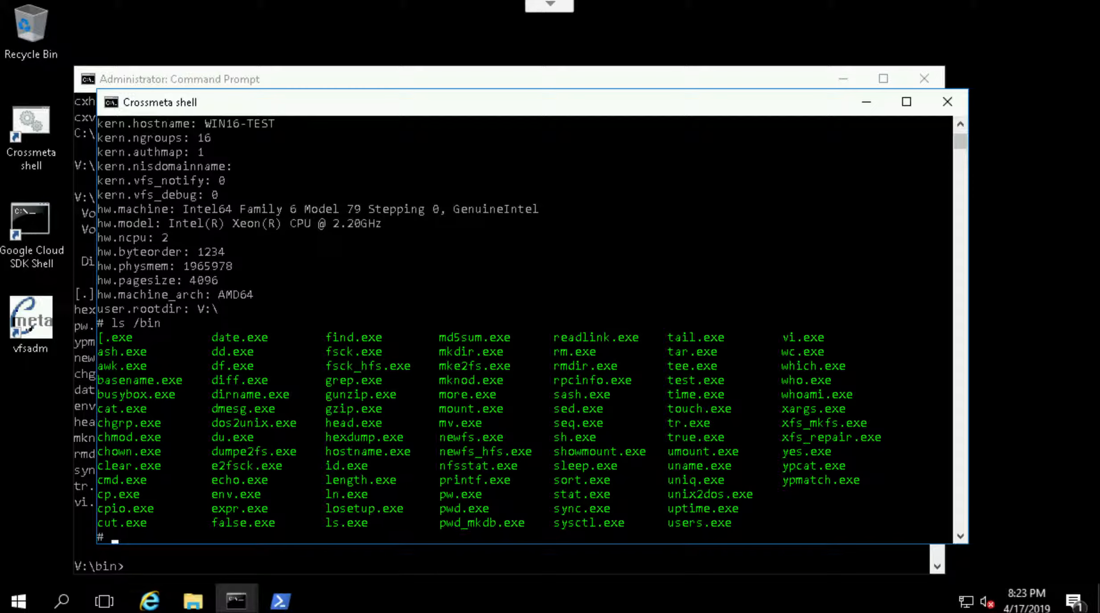
# Count /etc/passwd with wc, reporting 21 lines, 53 words and 1052 bytes.
pyautogui.write('wc')
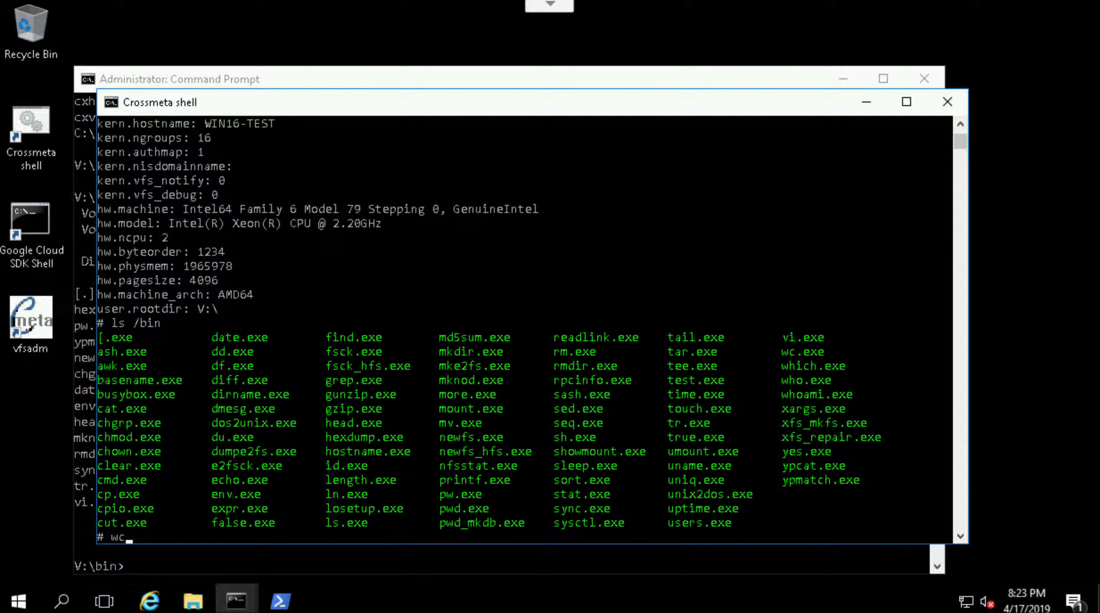
pyautogui.write('/etc/passwd')
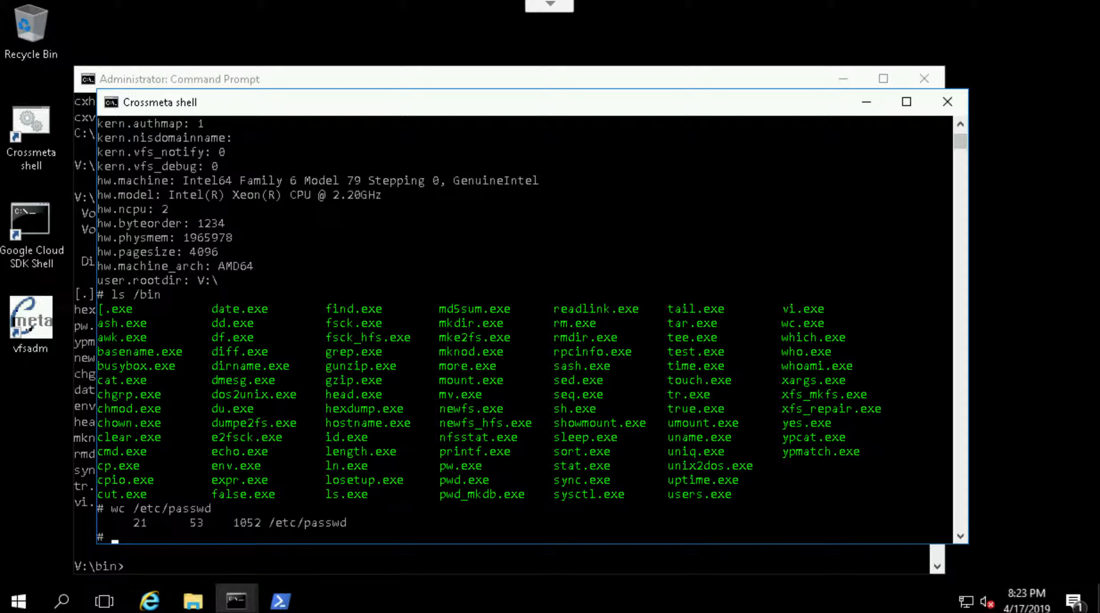
# Search running processes for busybox via cmd /c tasklist piped to grep.
pyautogui.write('cmd')
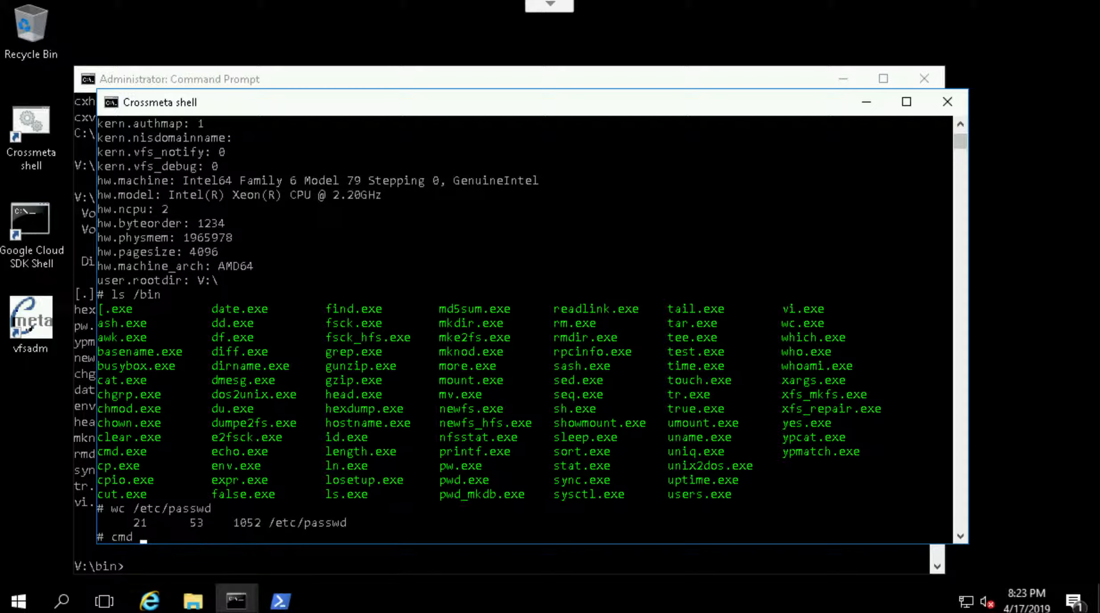
pyautogui.write('/c tas')
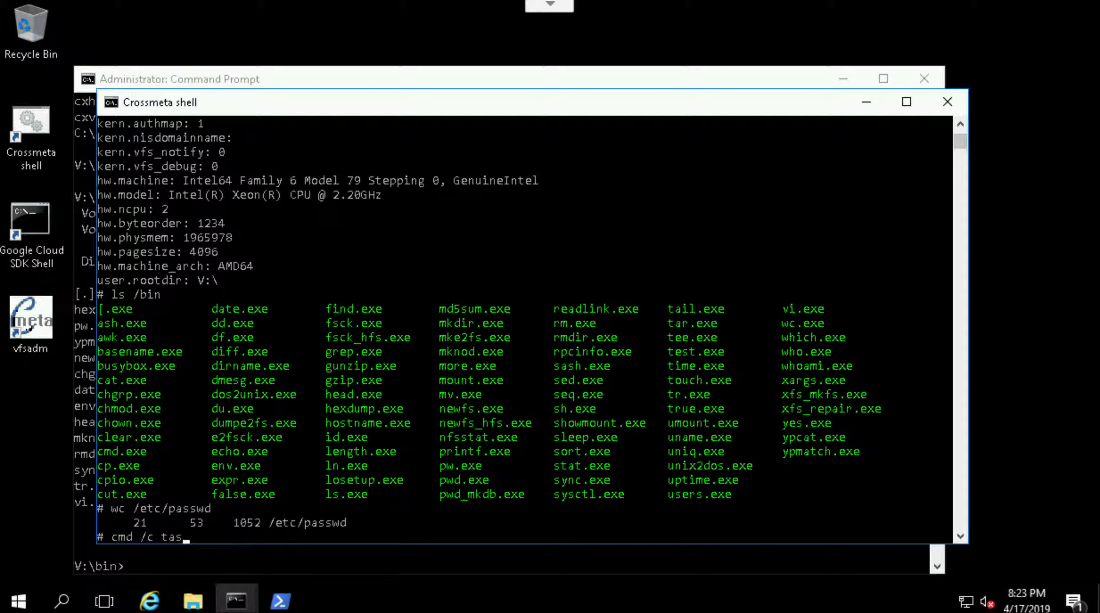
pyautogui.write('k')
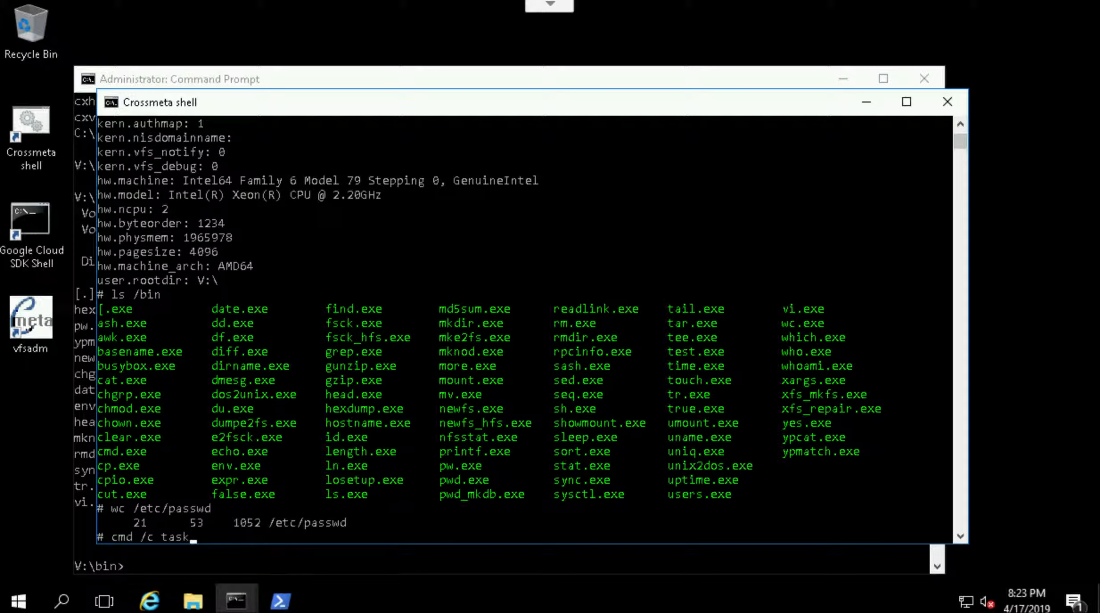
pyautogui.write('list  |  grep')
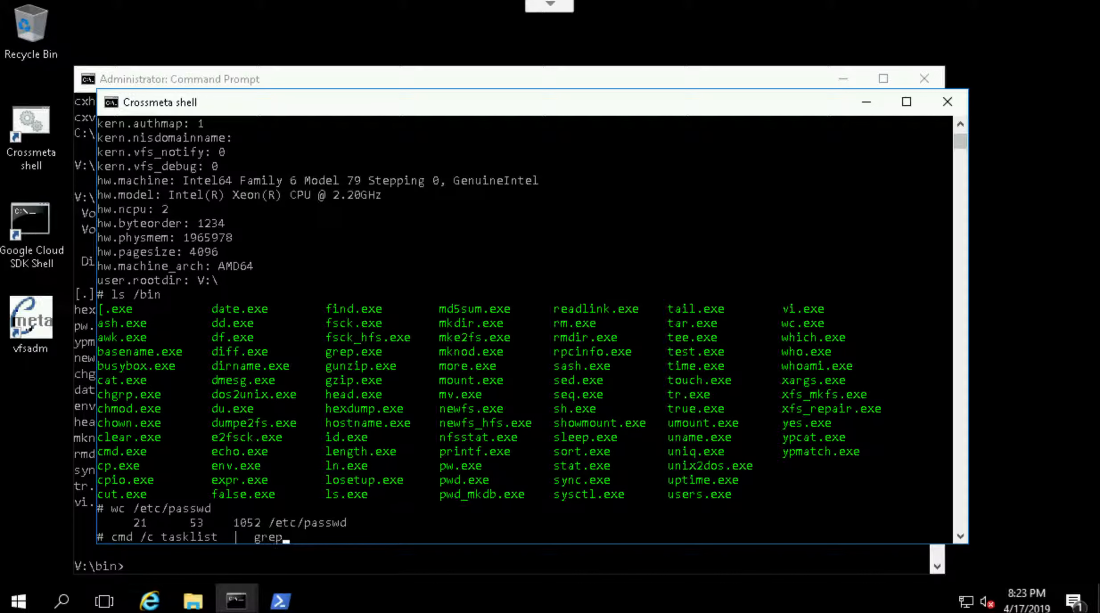
pyautogui.write('busyb')
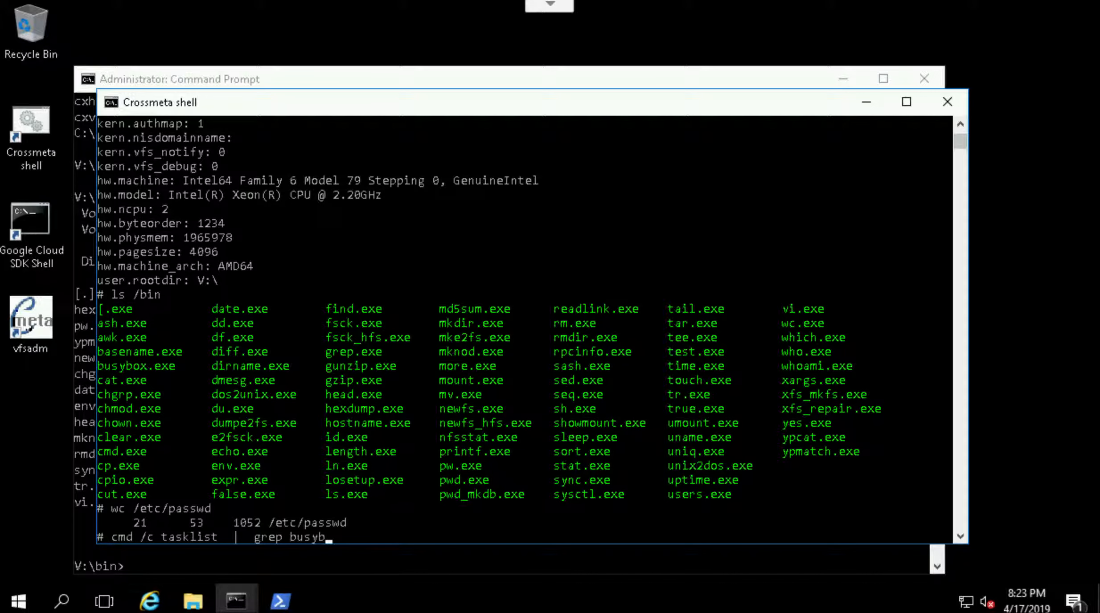
pyautogui.write('ox')
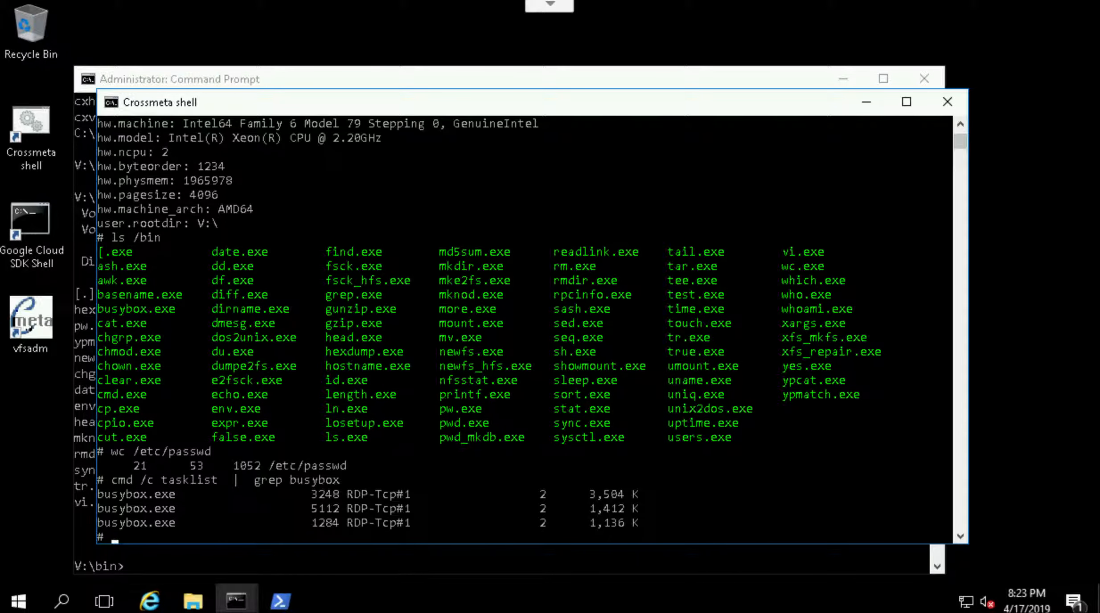
# Return to /tmp and try bare 'notepad newfile', which fails with No such file or directory.
pyautogui.write('cd /tmp')
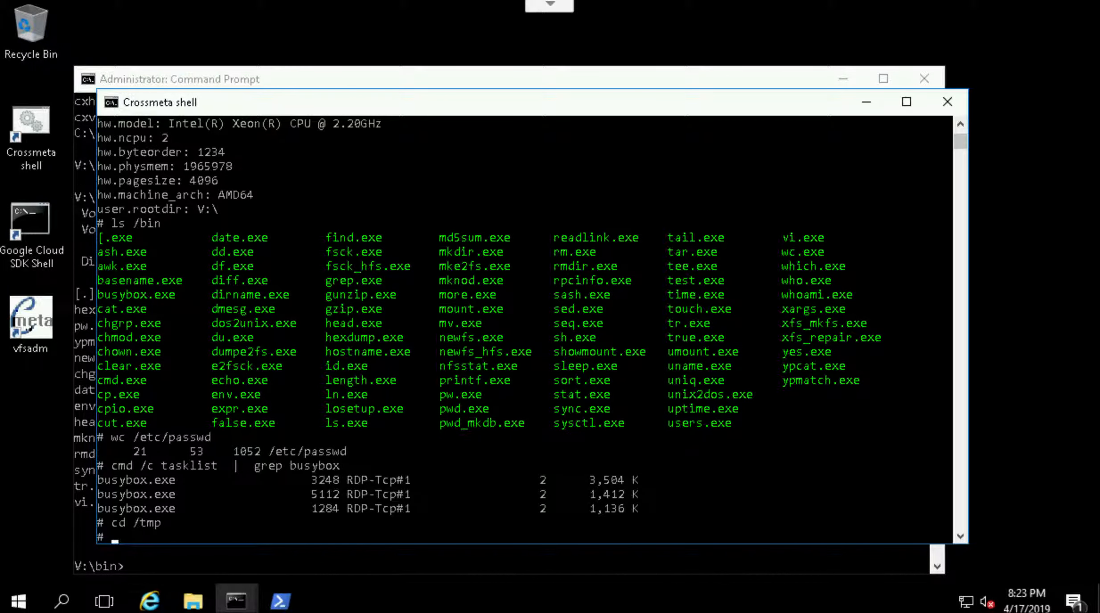
pyautogui.write('notepad')
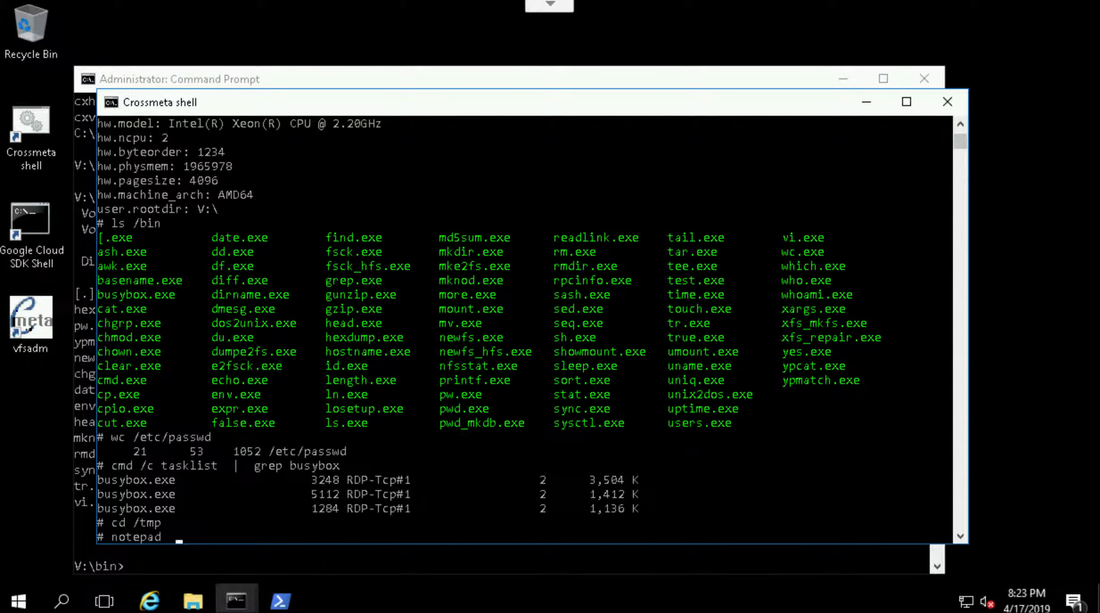
pyautogui.write('newfile')
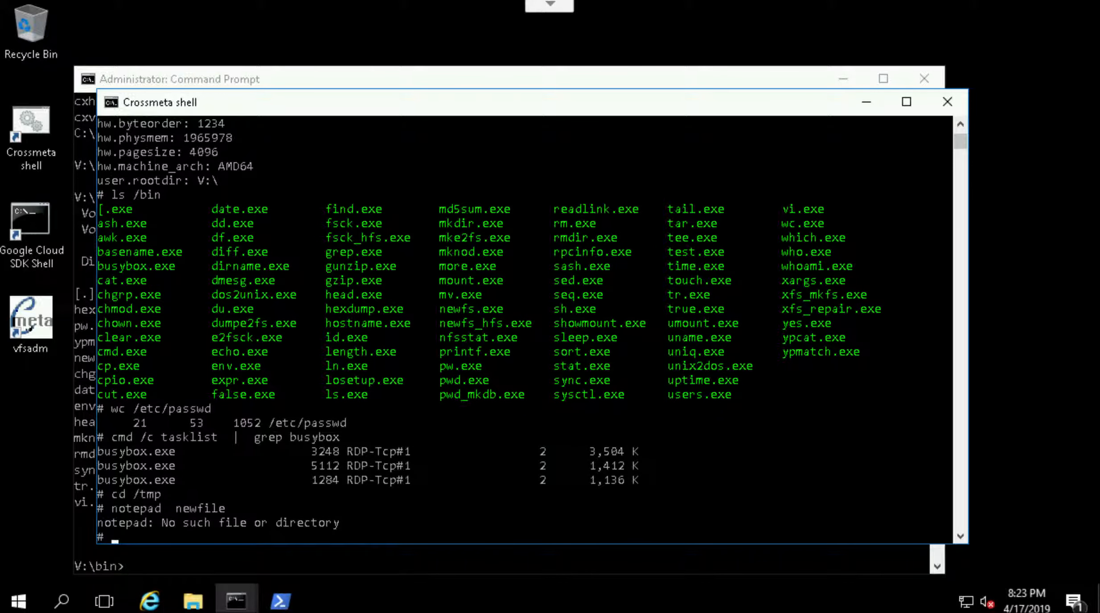
# Launch Notepad on newfile through 'cmd /c notepad newfile', raising the create-file prompt.
pyautogui.write('cmd')
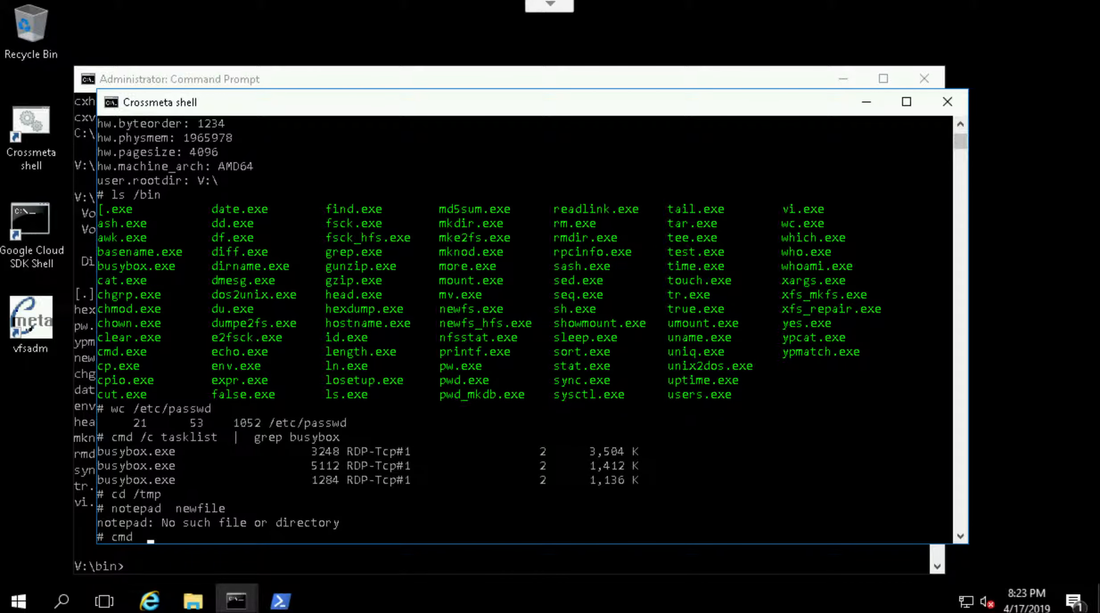
pyautogui.write('/c n')
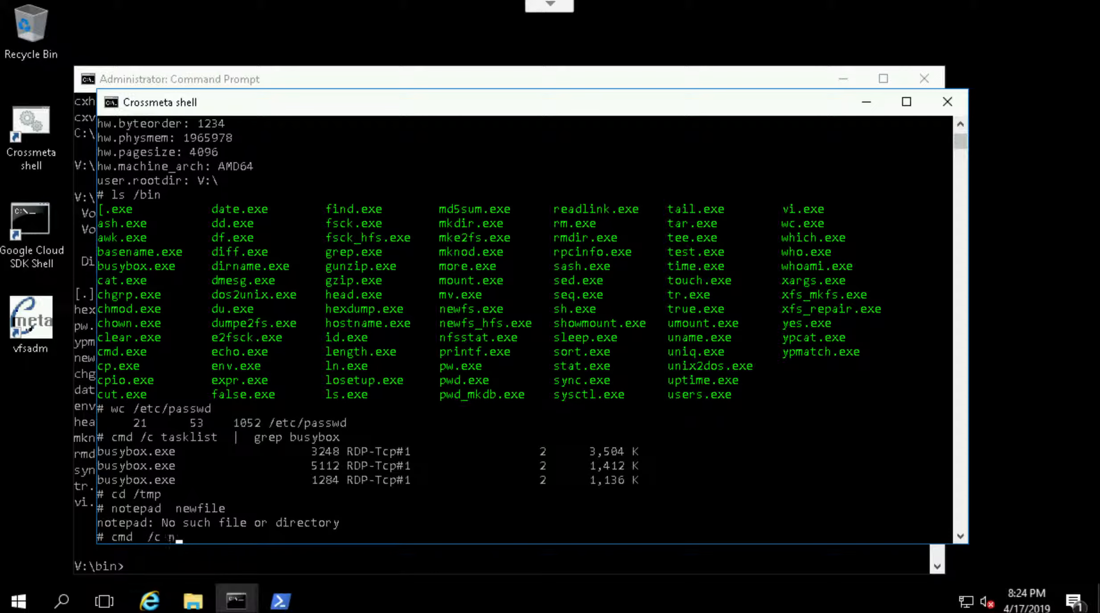
pyautogui.write('notepad')
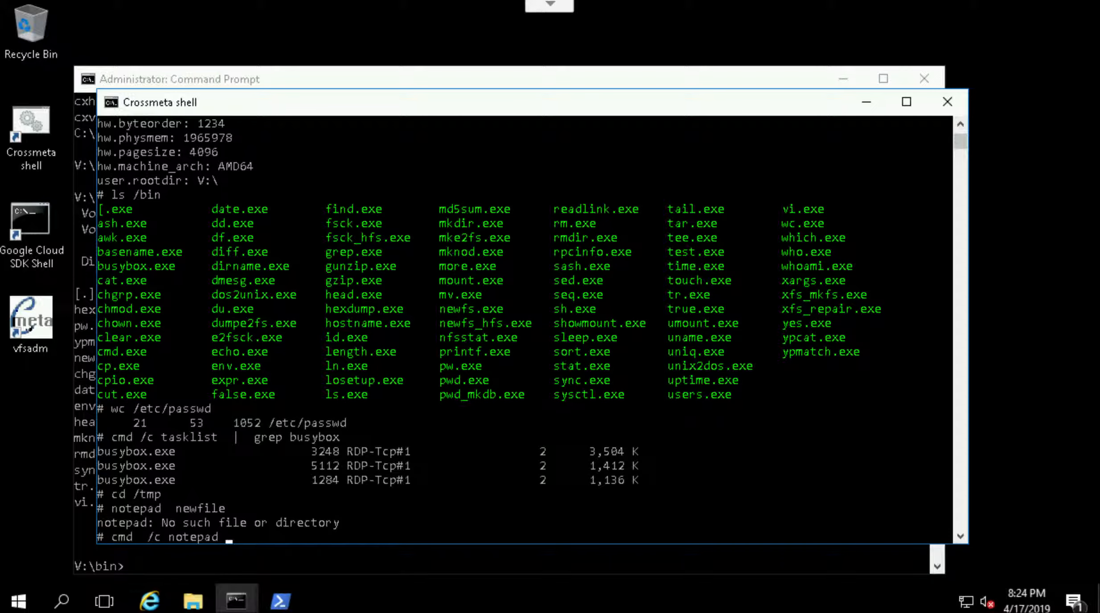
pyautogui.write('newfile')
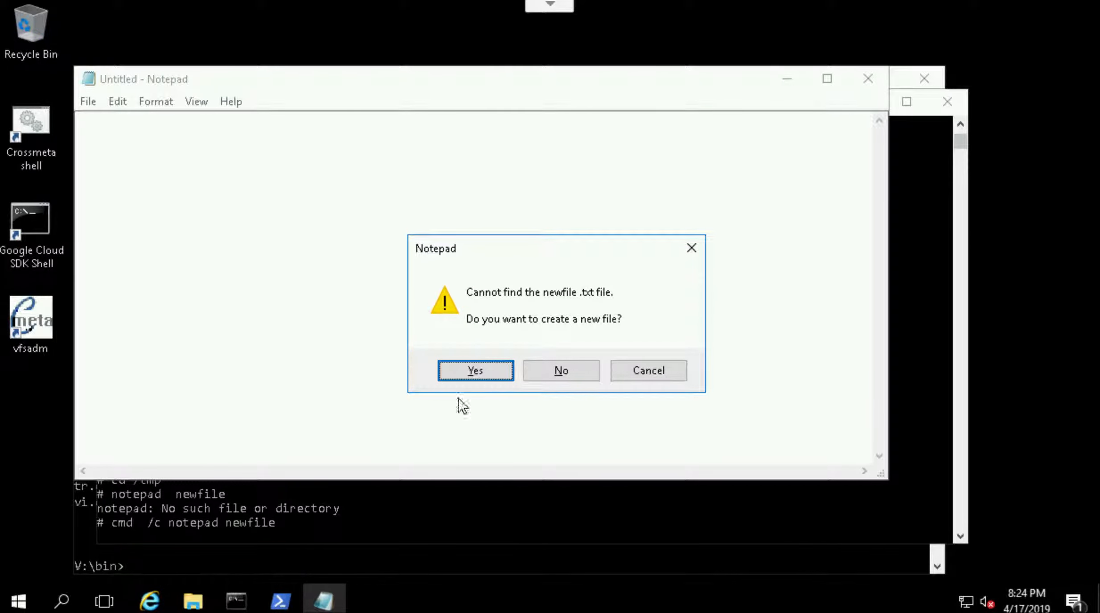
# Answer the 'Cannot find newfile.txt' prompt and exit Notepad via File > Exit.
pyautogui.click(475, 371)
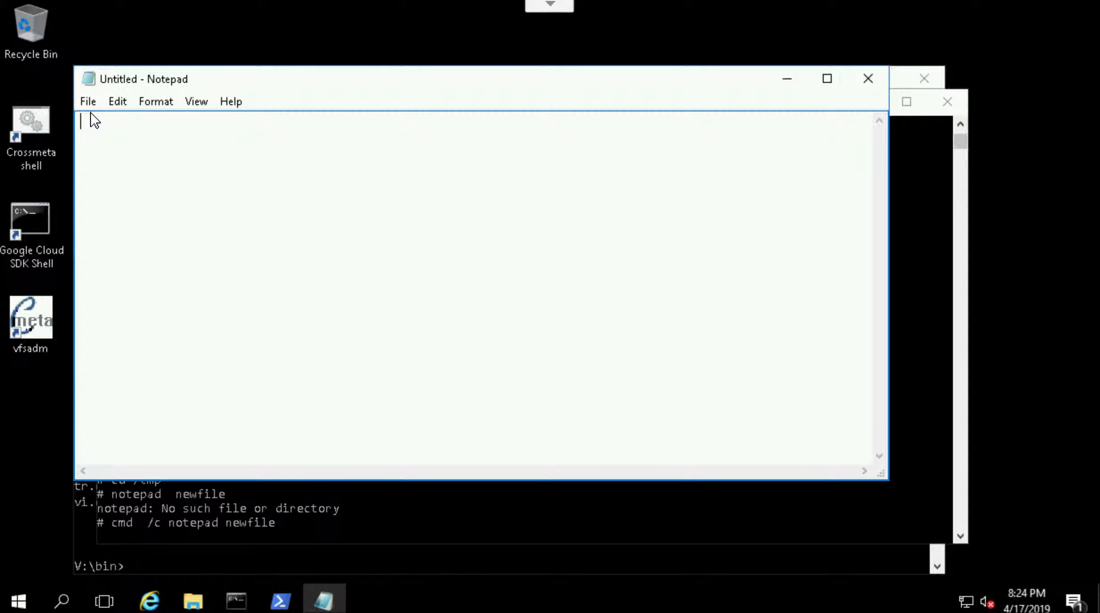
pyautogui.click(88, 101)
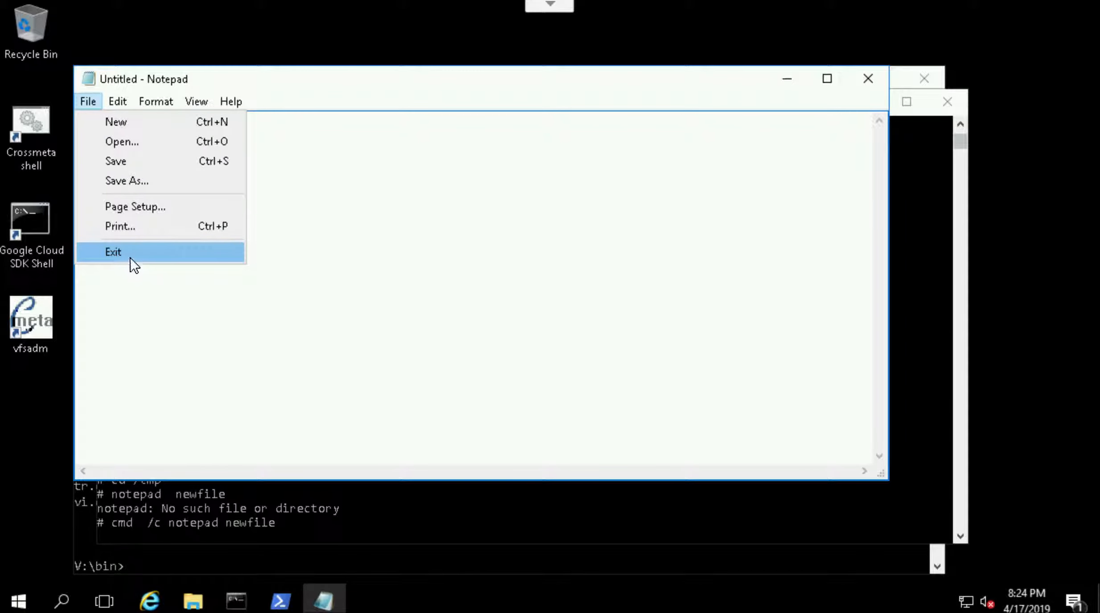
pyautogui.click(113, 252)
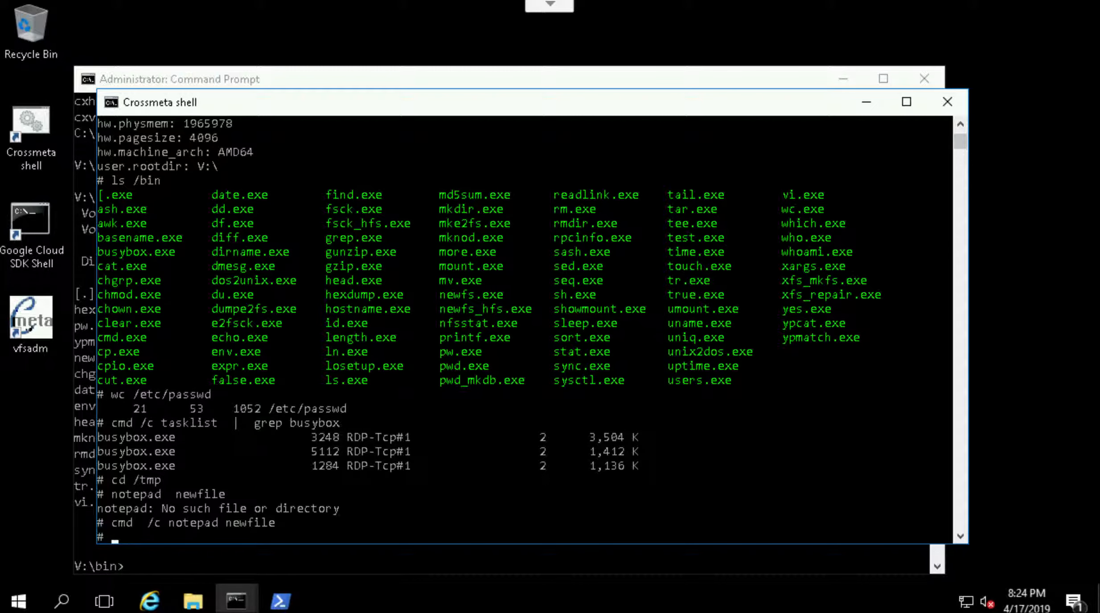
# List mounts in the Crossmeta shell (loop0, devfs) and exit back to the admin prompt.
pyautogui.write('mount')
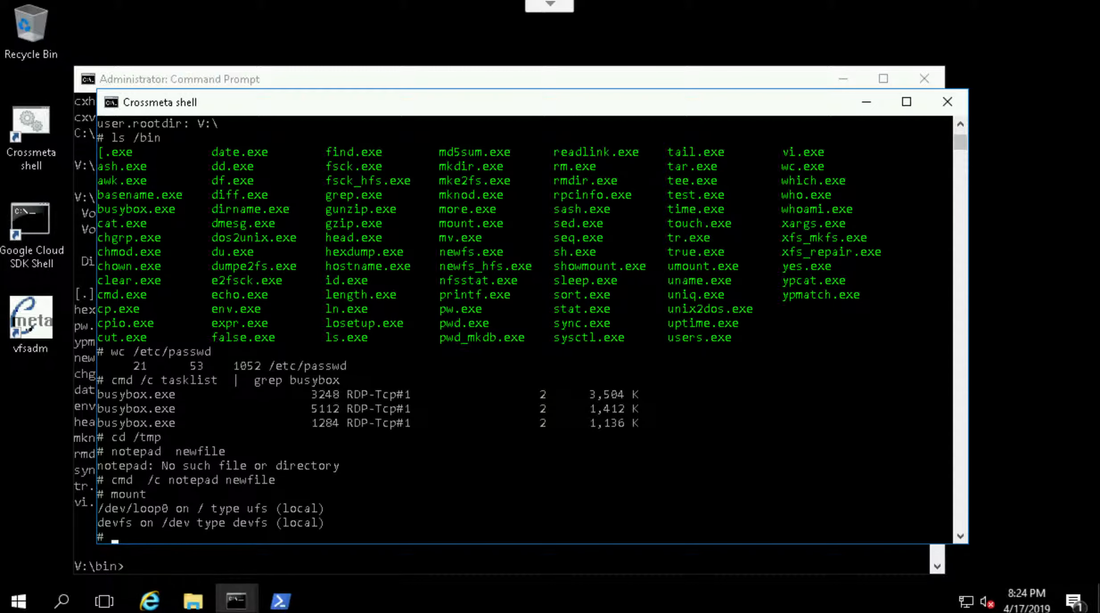
pyautogui.write('exi')
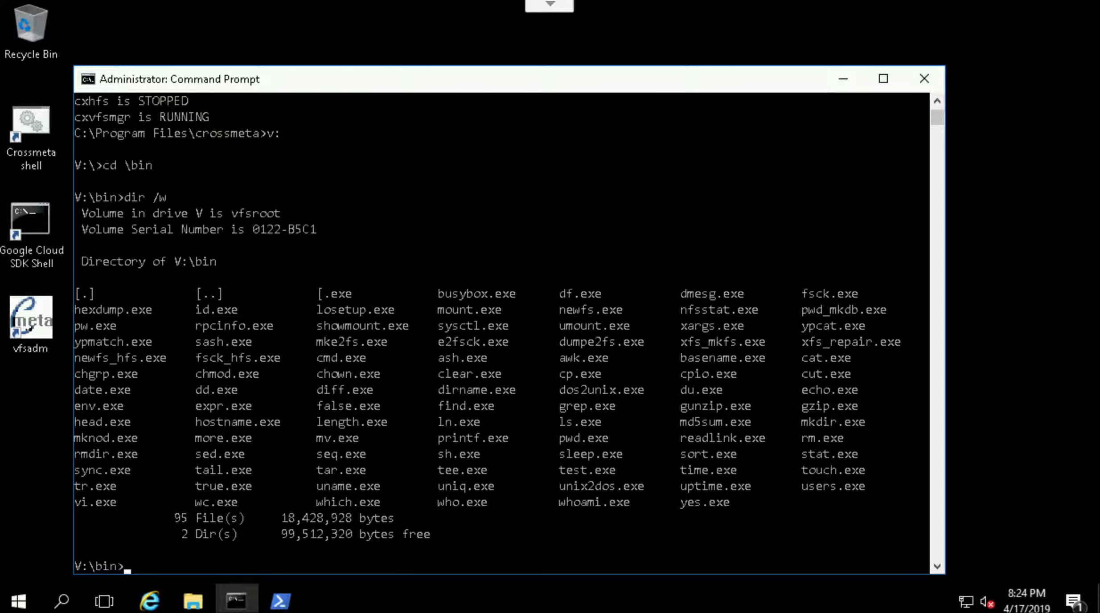
# Run mount.exe from the administrator prompt, then exit it to the bare desktop.
pyautogui.write('mount.ex')
pyautogui.write('cd \\')
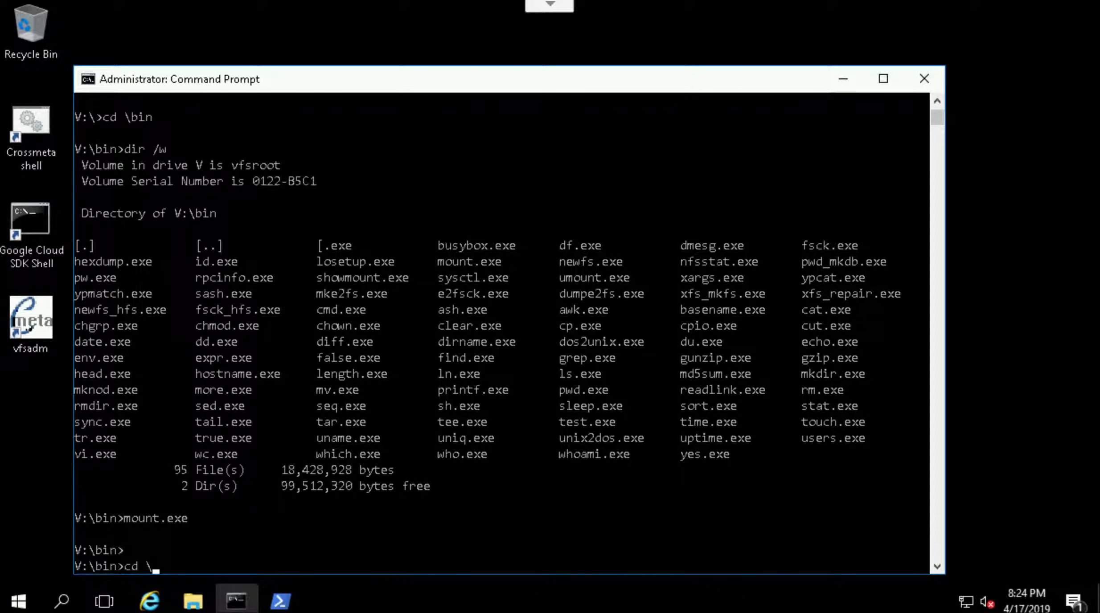
pyautogui.write('exit')
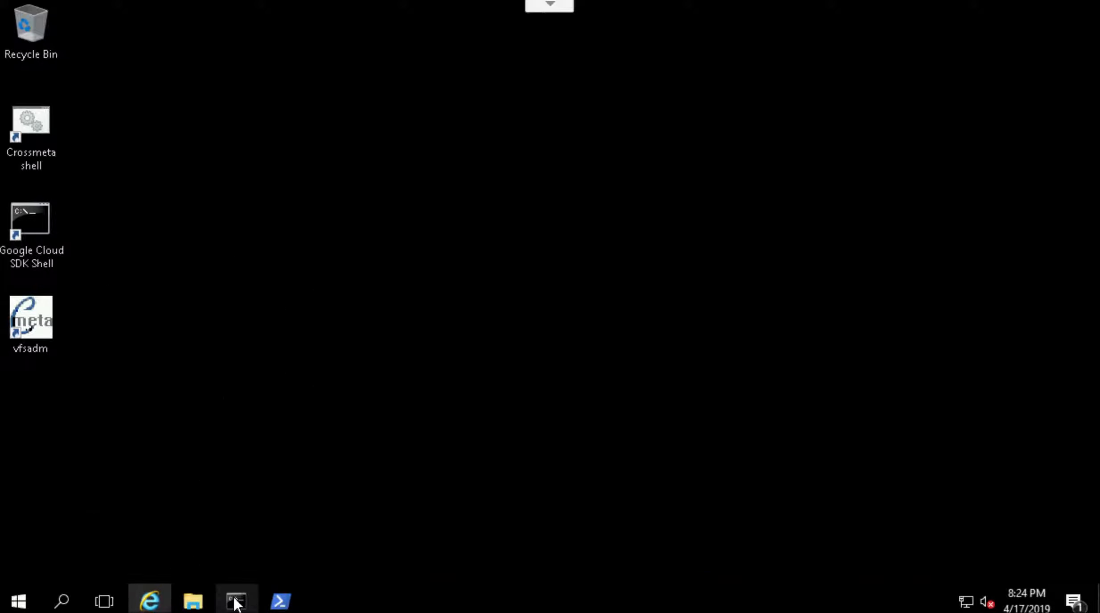
# Start Command Prompt as administrator from the taskbar and approve the UAC elevation.
pyautogui.rightClick(235, 601)
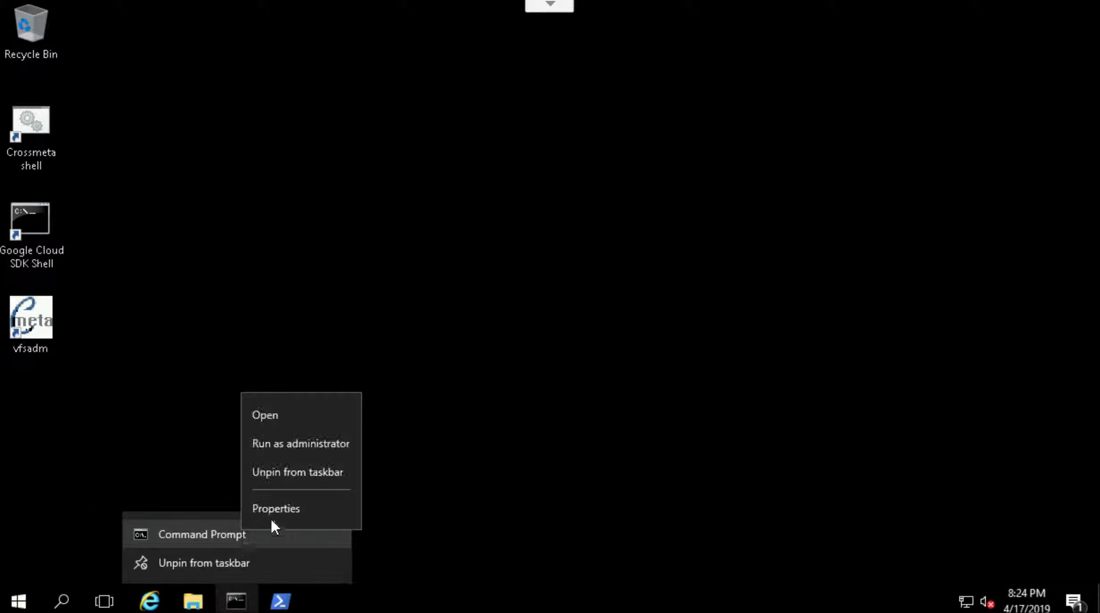
pyautogui.click(301, 443)
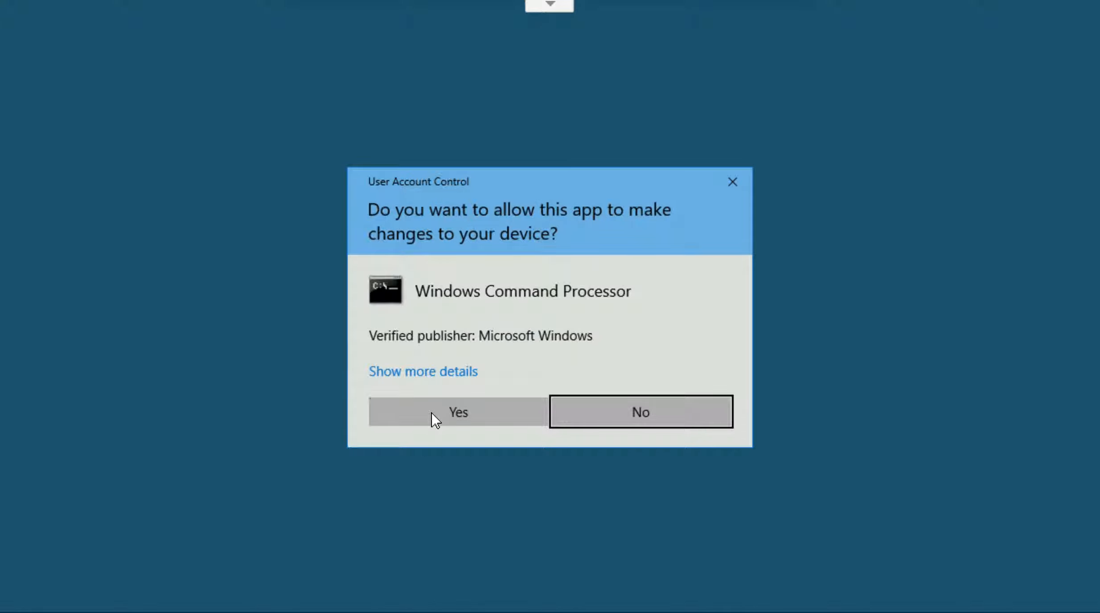
pyautogui.click(457, 412)
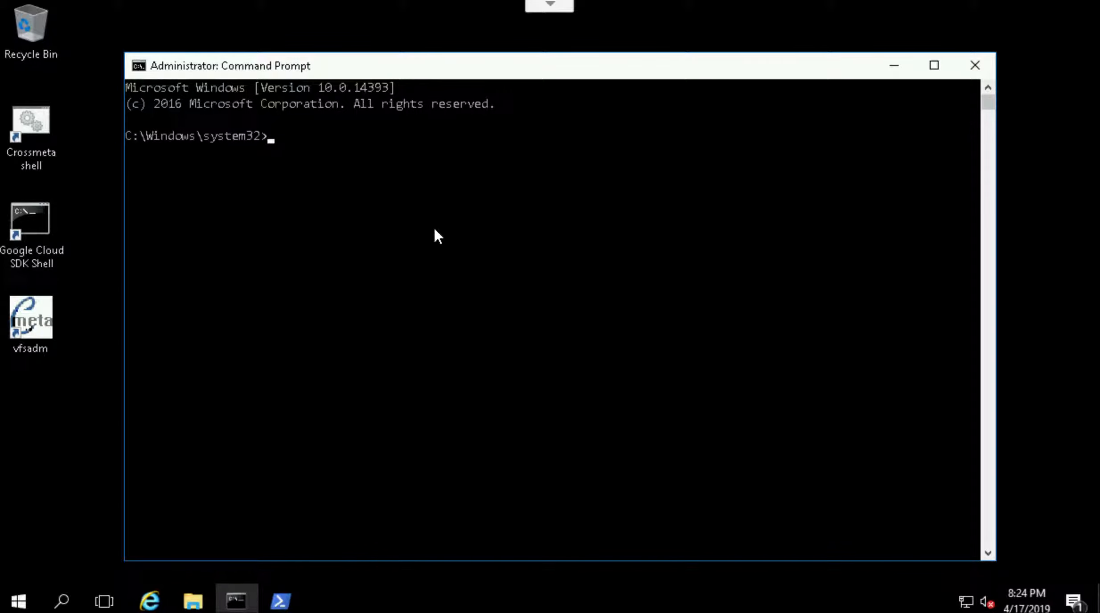
# Change to \Program Files\crossmeta and stop the Crossmeta Manager with service_crossmeta.cmd stop.
pyautogui.write('cd')
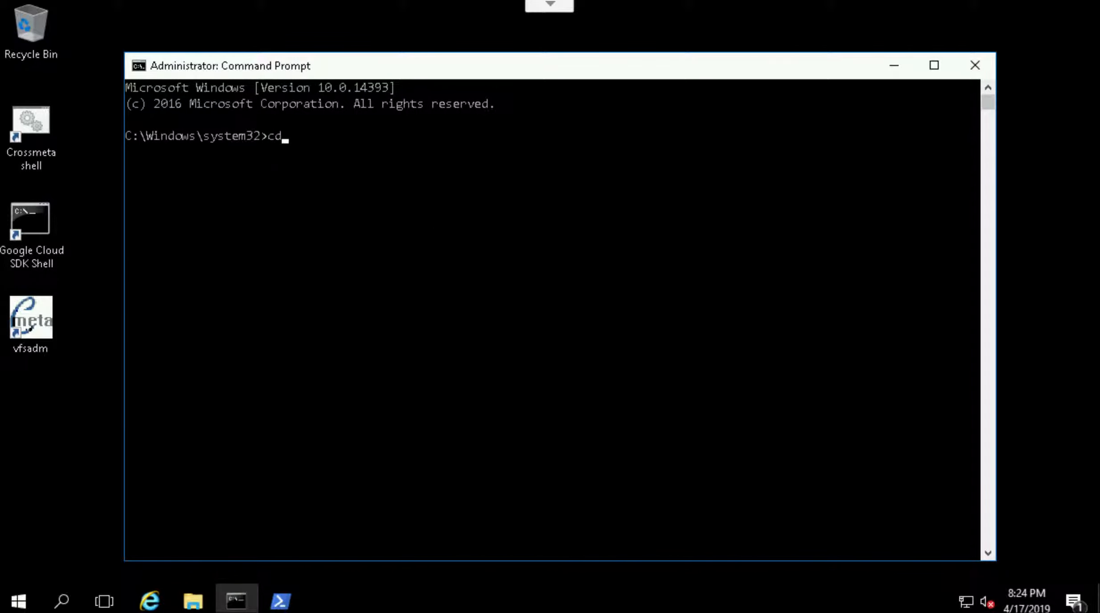
pyautogui.write('"\\Program Files"\\crossmeta"')
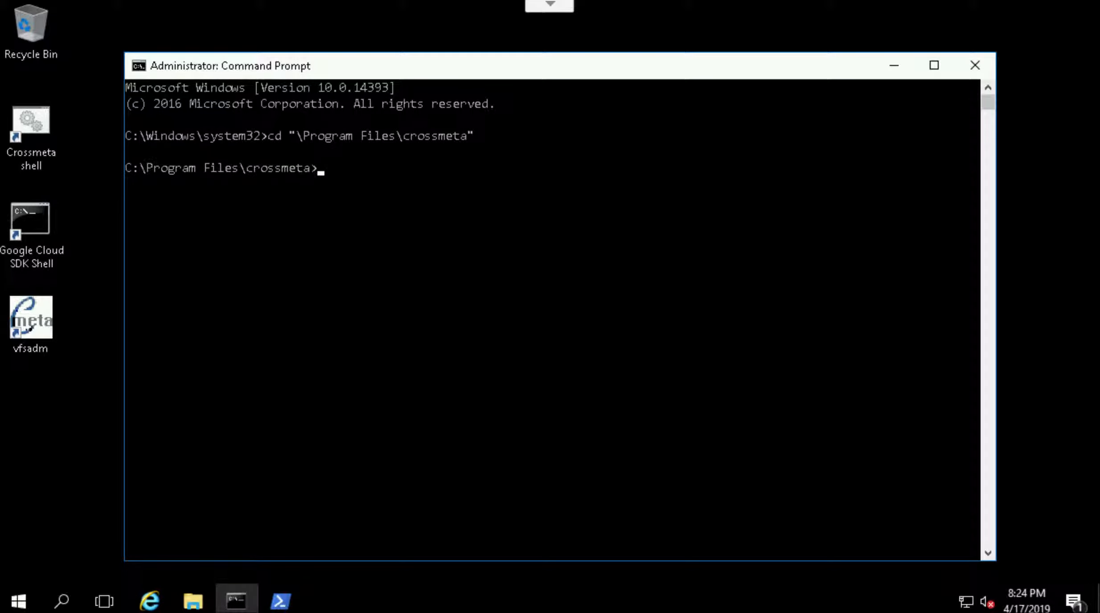
pyautogui.write('ser')
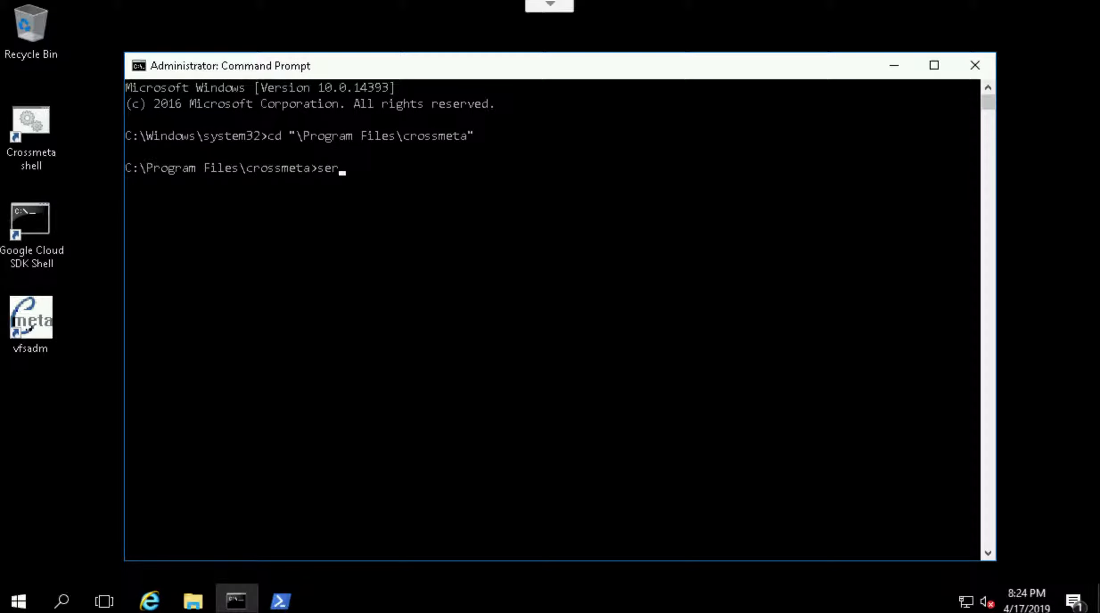
pyautogui.write('vice_crossmeta.cmd')
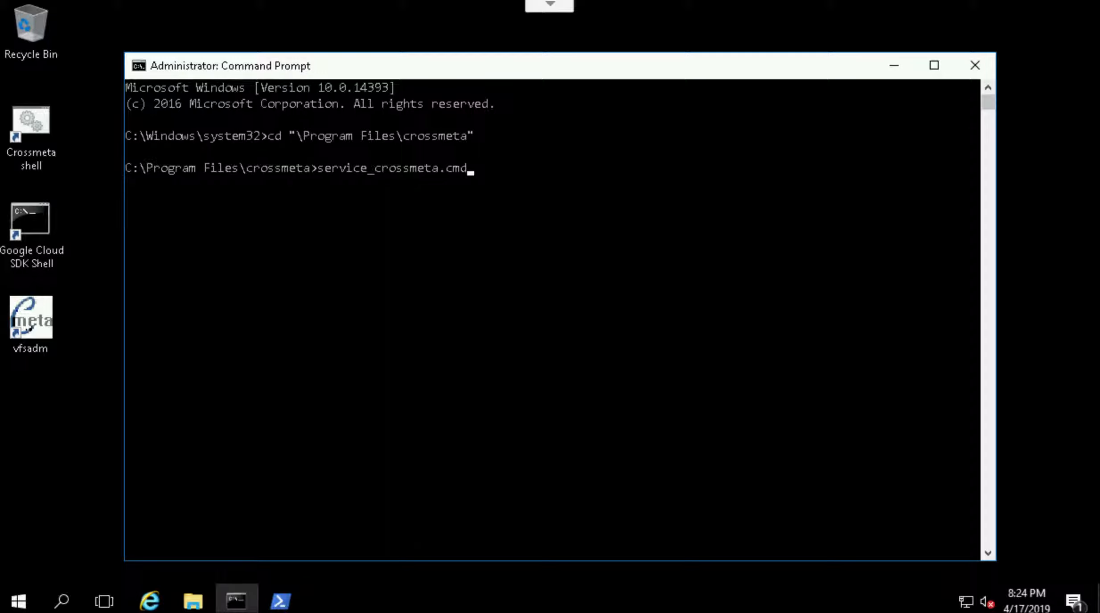
pyautogui.write('stop')
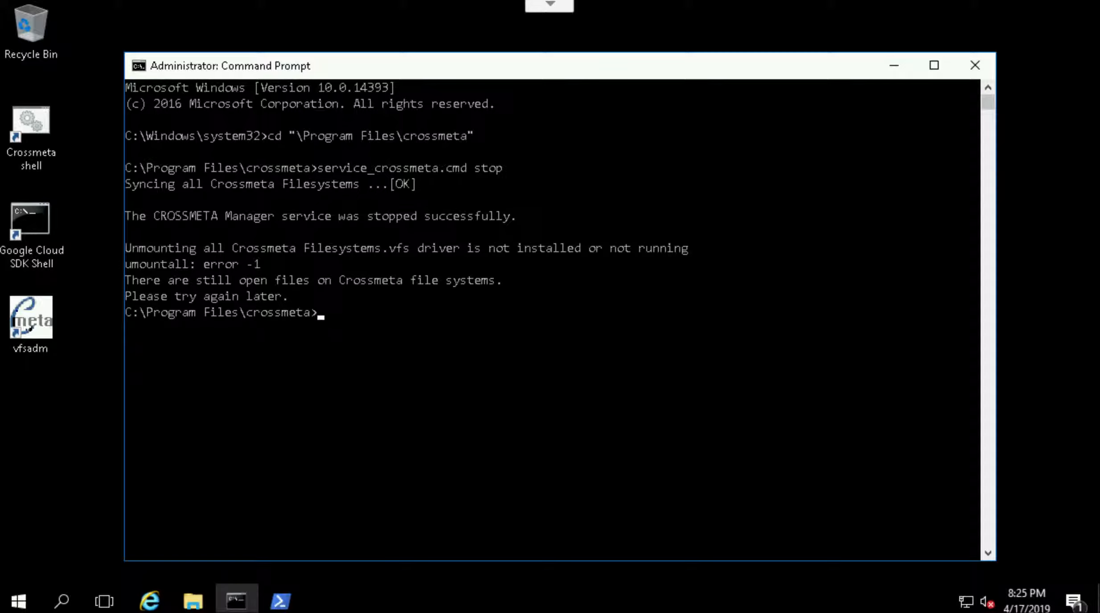
# Stop the cxvfs driver with net stop, confirming the dependent FUSE driver stops too.
pyautogui.write('net stop cxvfs')
pyautogui.write('y')
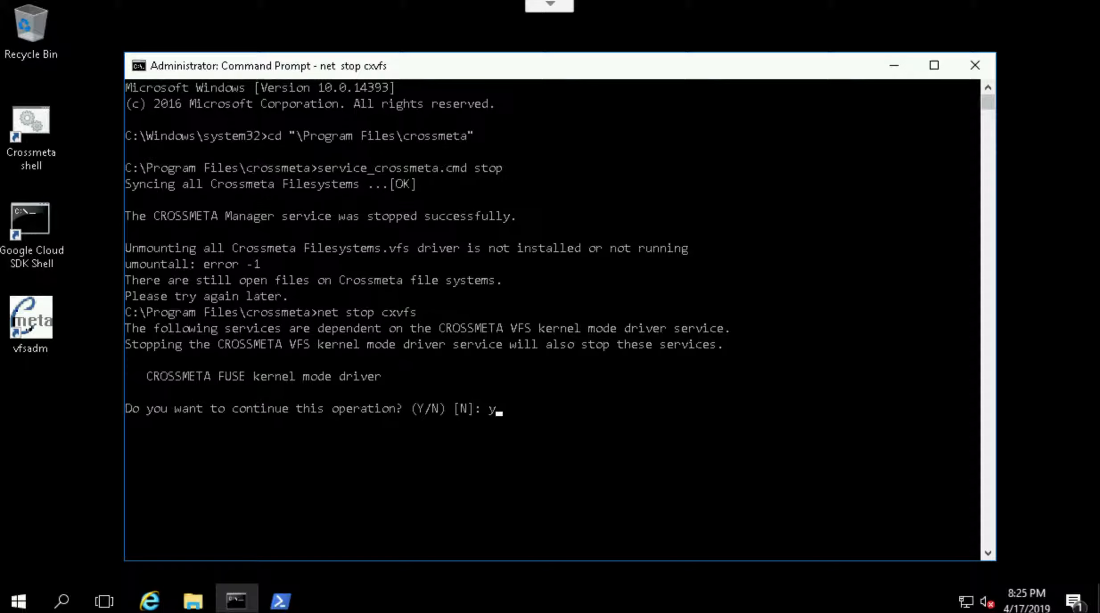
pyautogui.press('enter')
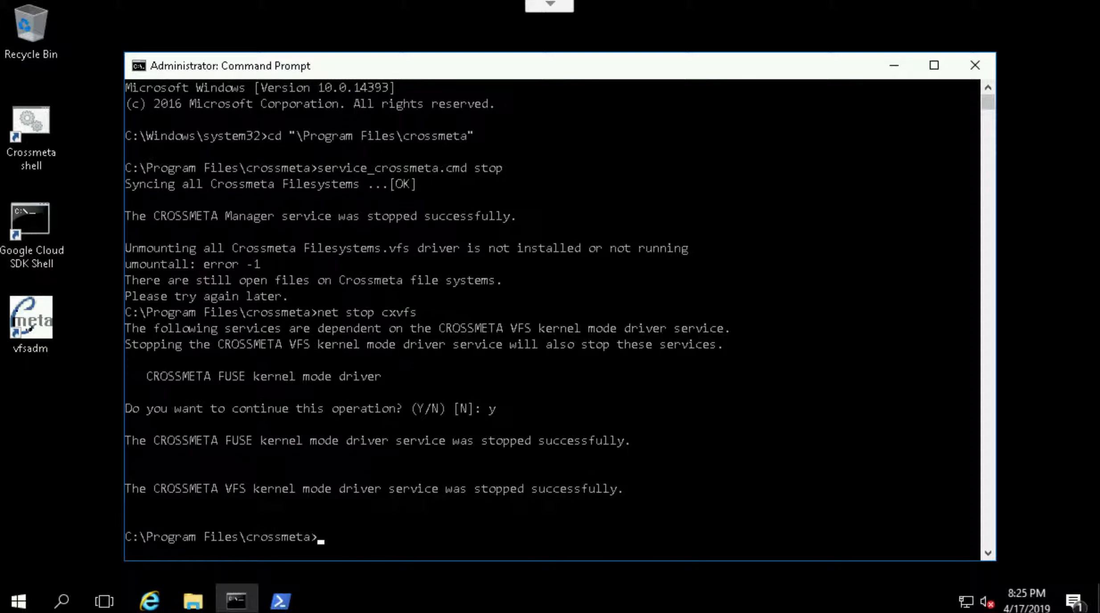